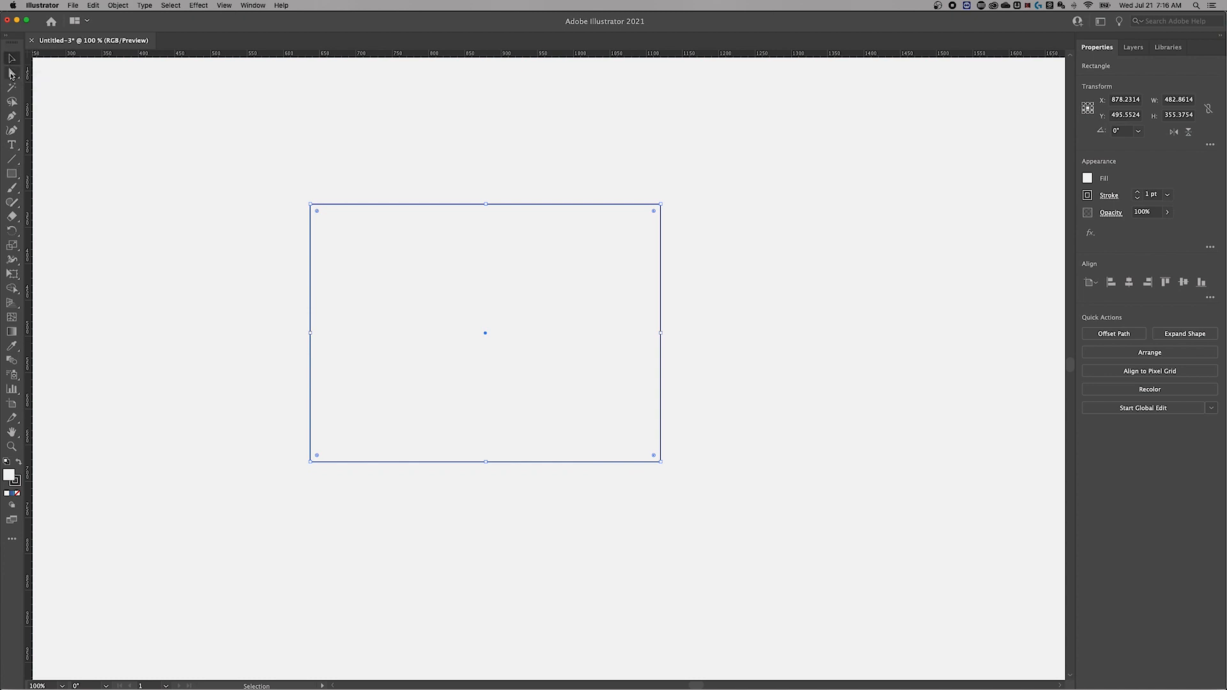
- Switch to the Direct Selection tool to show the rectangle's anchor points
click(11, 73)
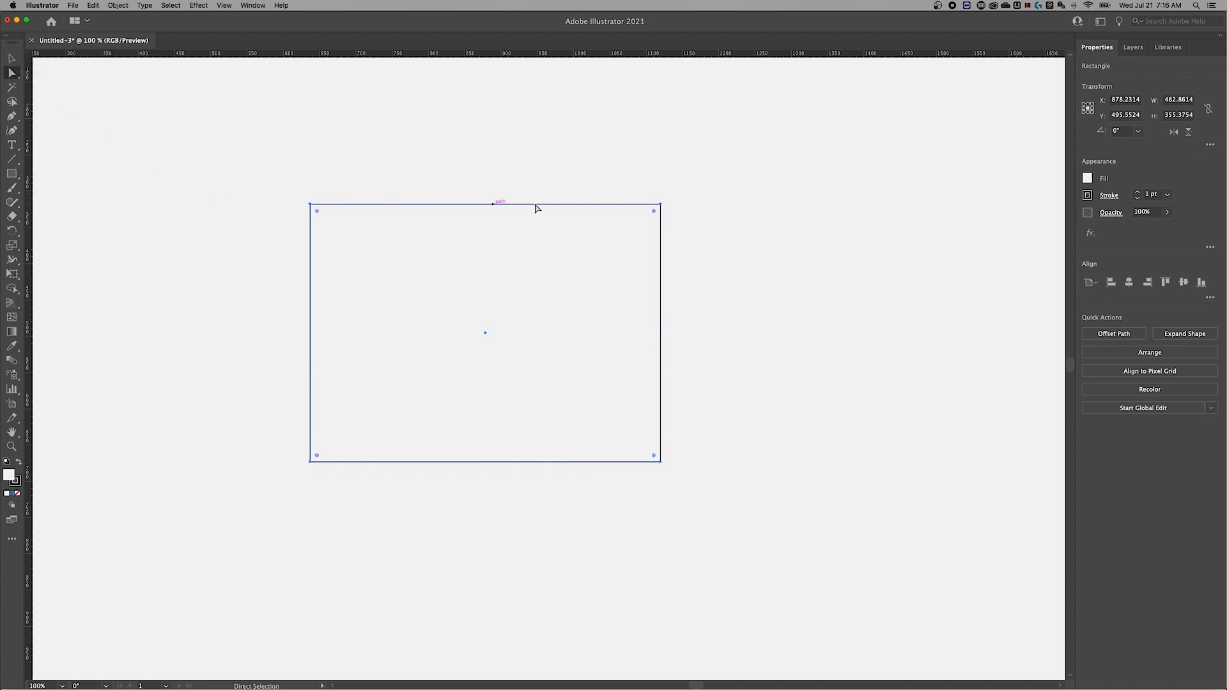
mouse_move(467, 454)
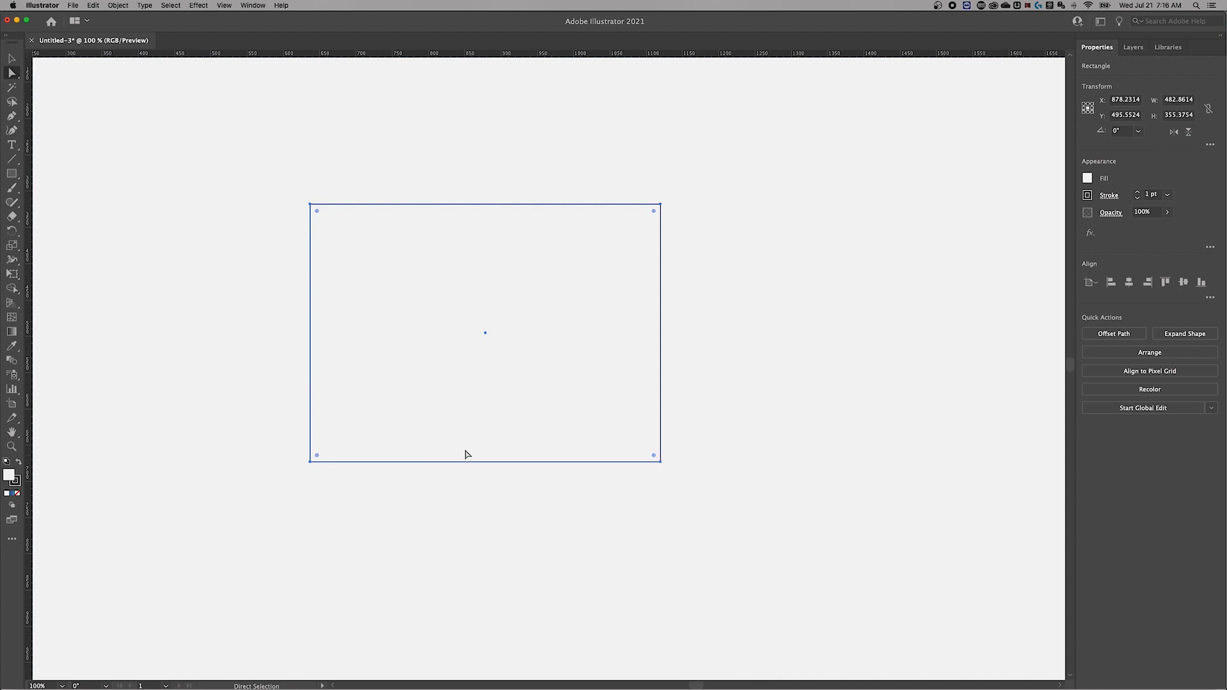
mouse_move(218, 250)
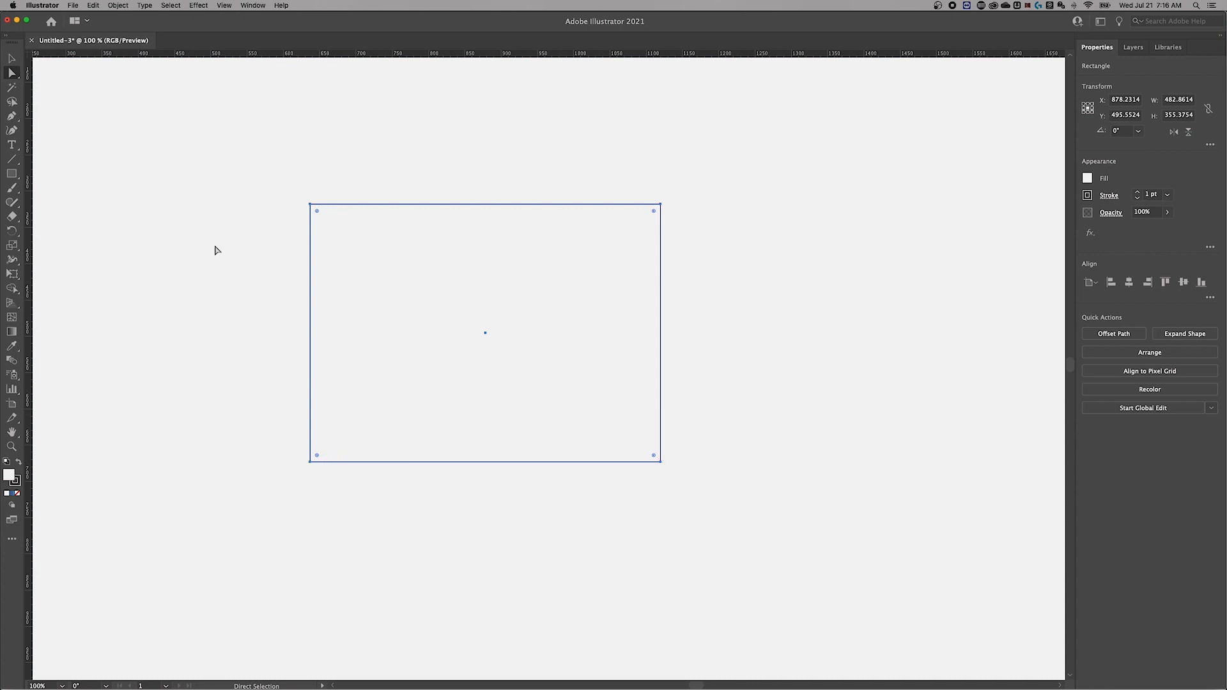
mouse_move(258, 237)
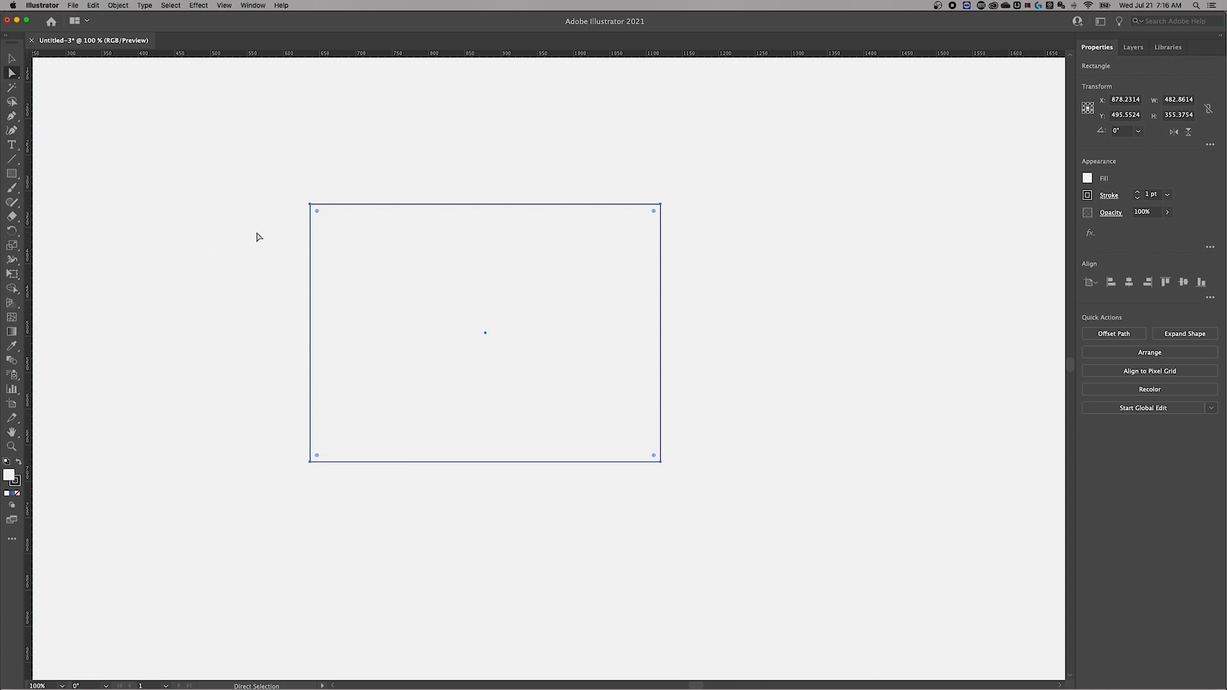
mouse_move(492, 210)
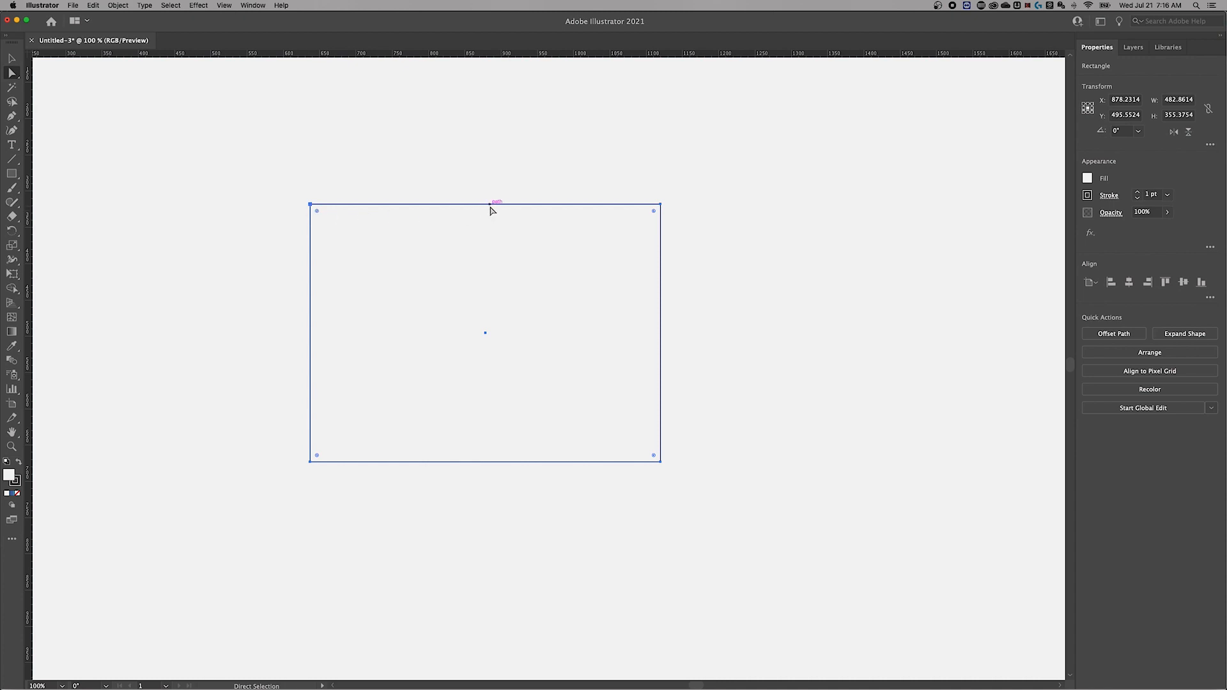
mouse_move(467, 204)
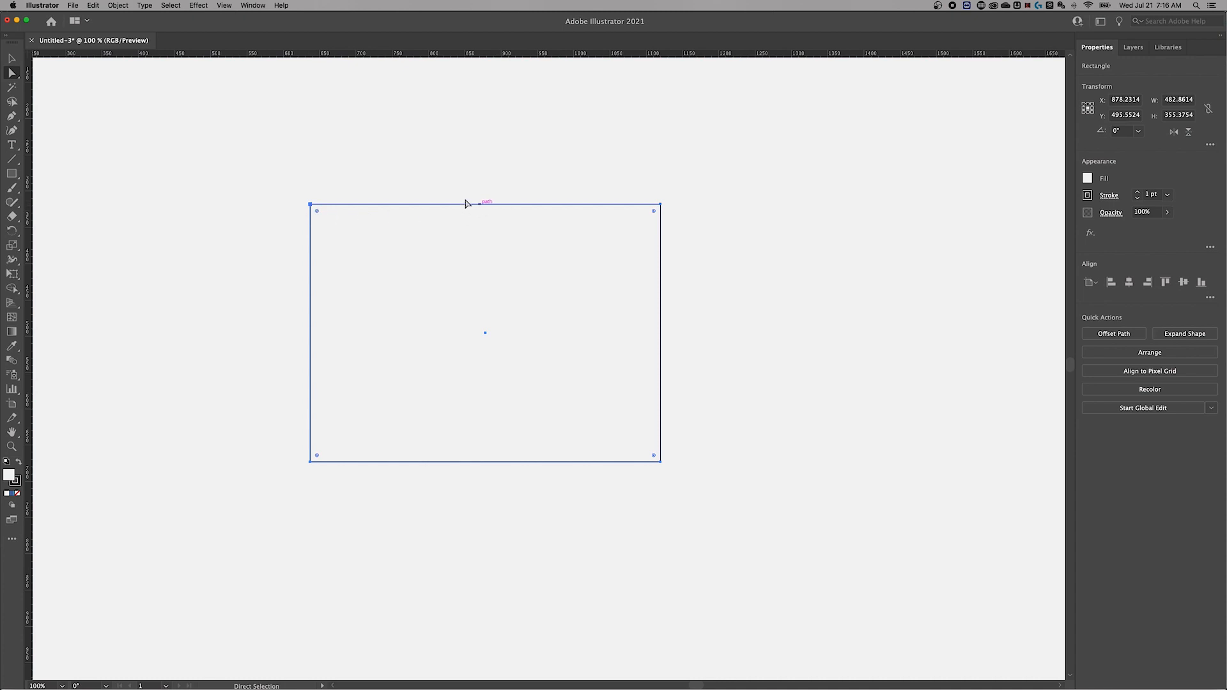
mouse_move(11, 116)
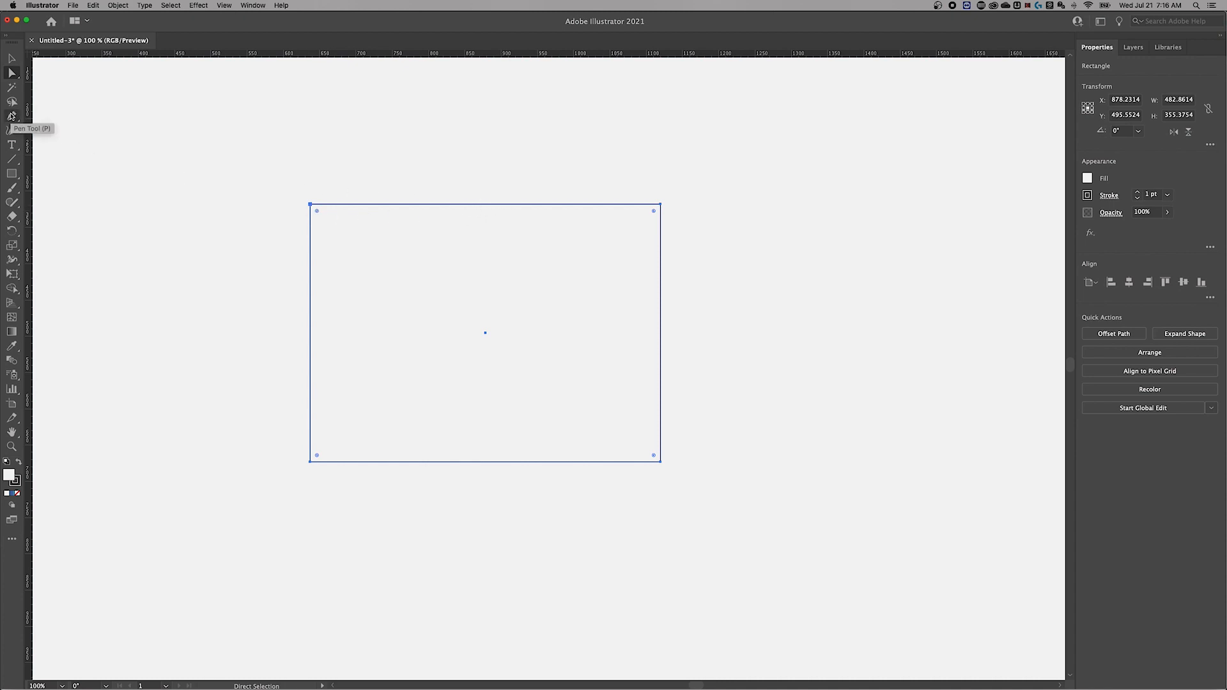
- Add an anchor point at the middle of the top edge with the Pen tool
click(13, 116)
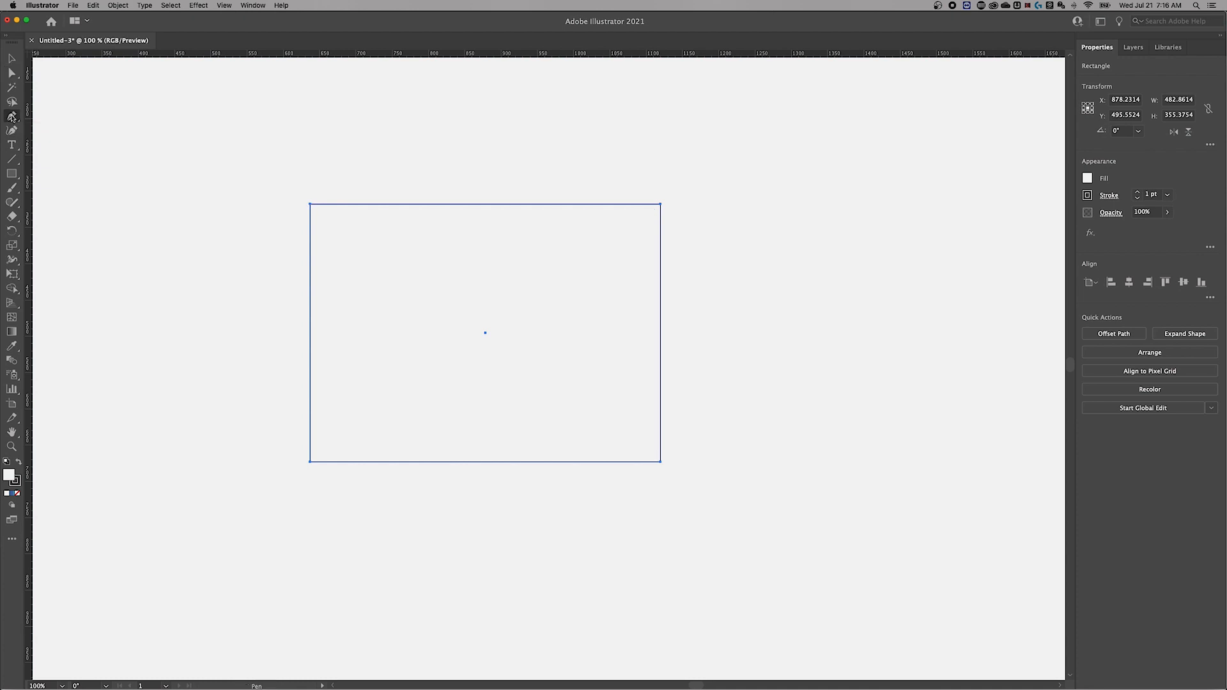
mouse_move(438, 200)
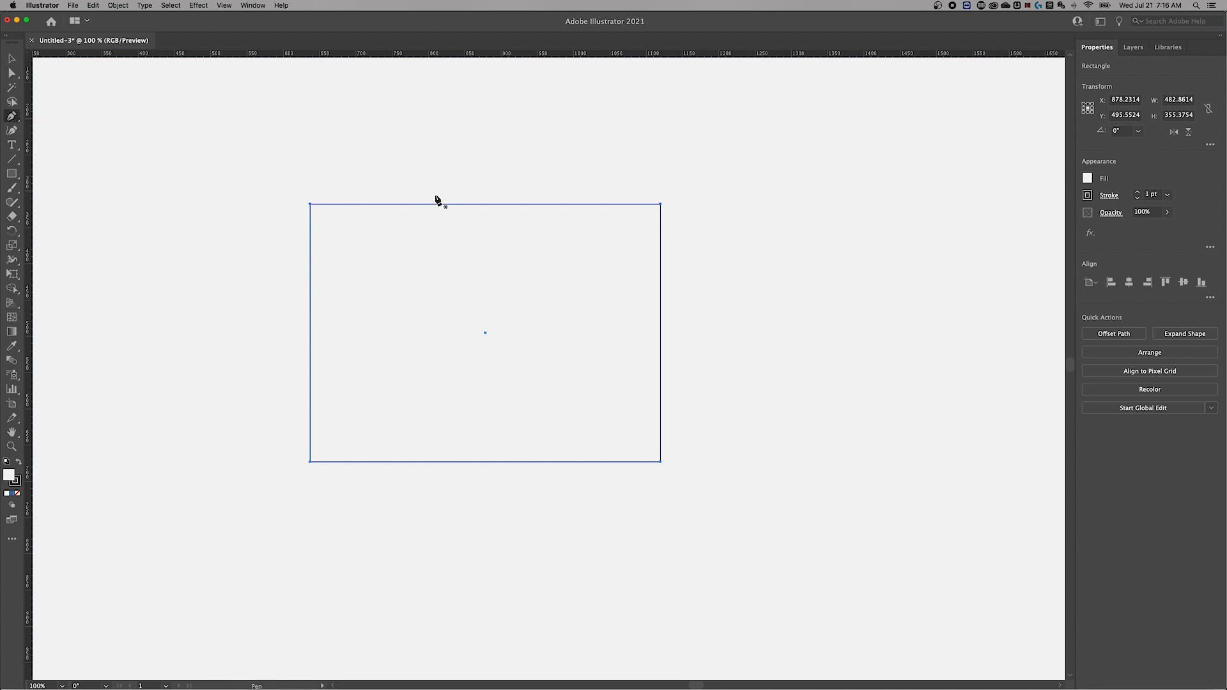
mouse_move(453, 205)
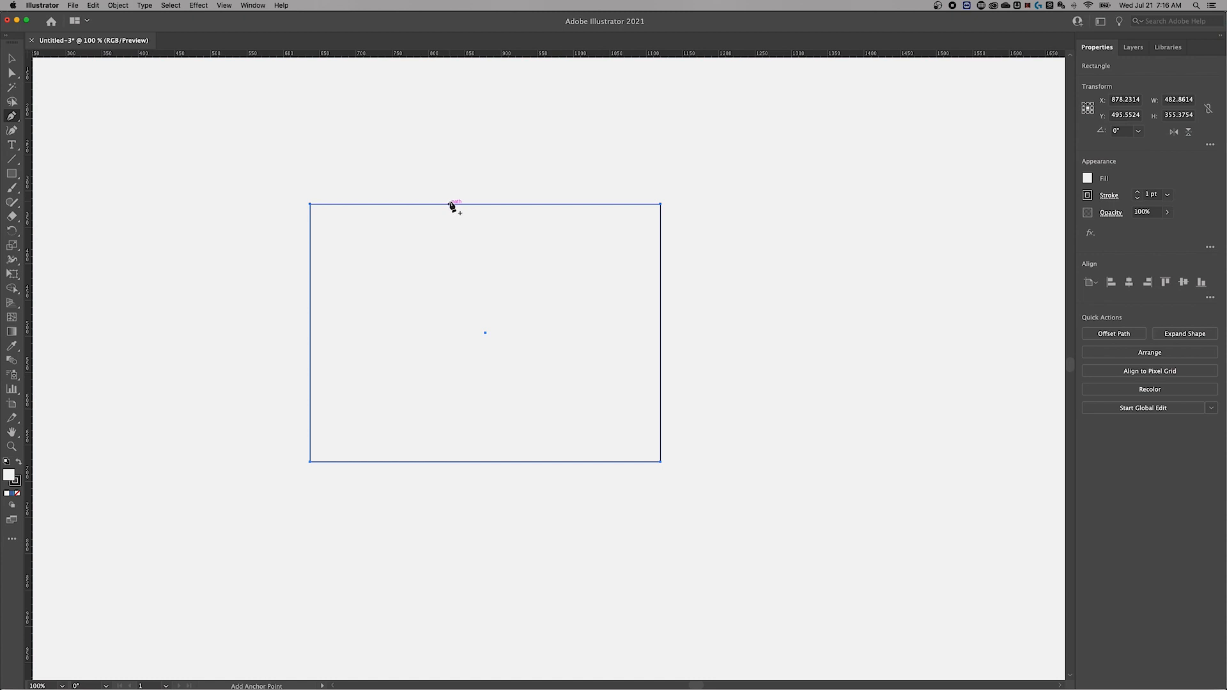
mouse_move(493, 209)
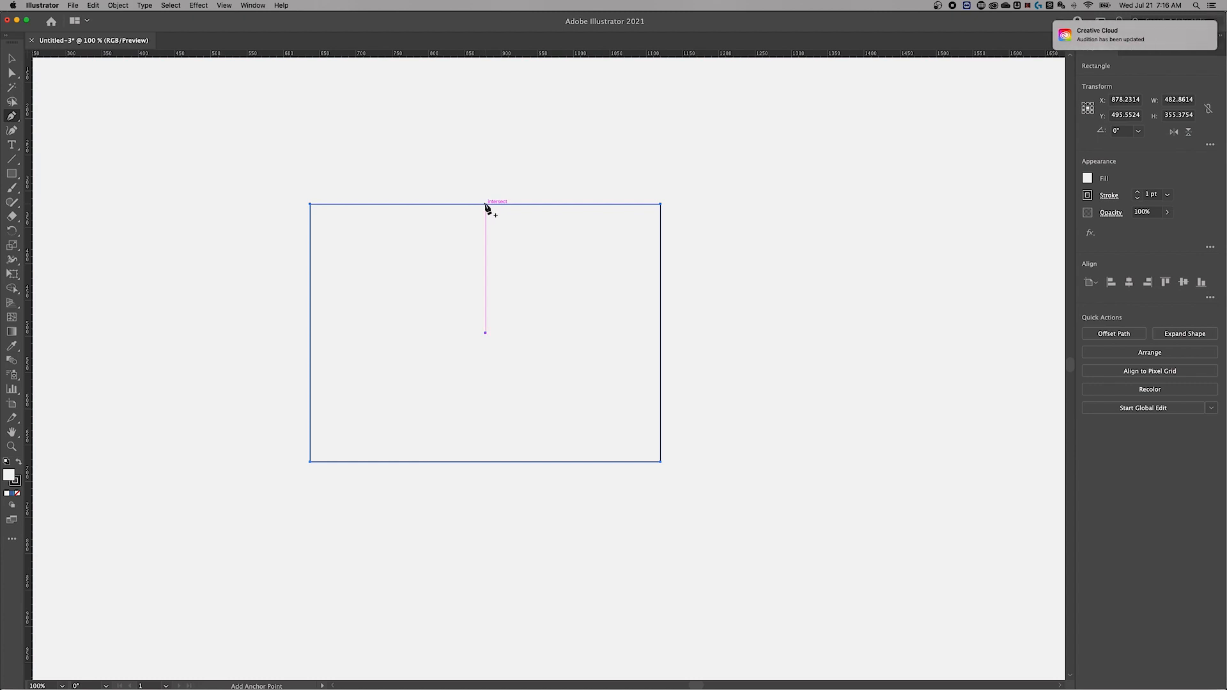
click(1185, 334)
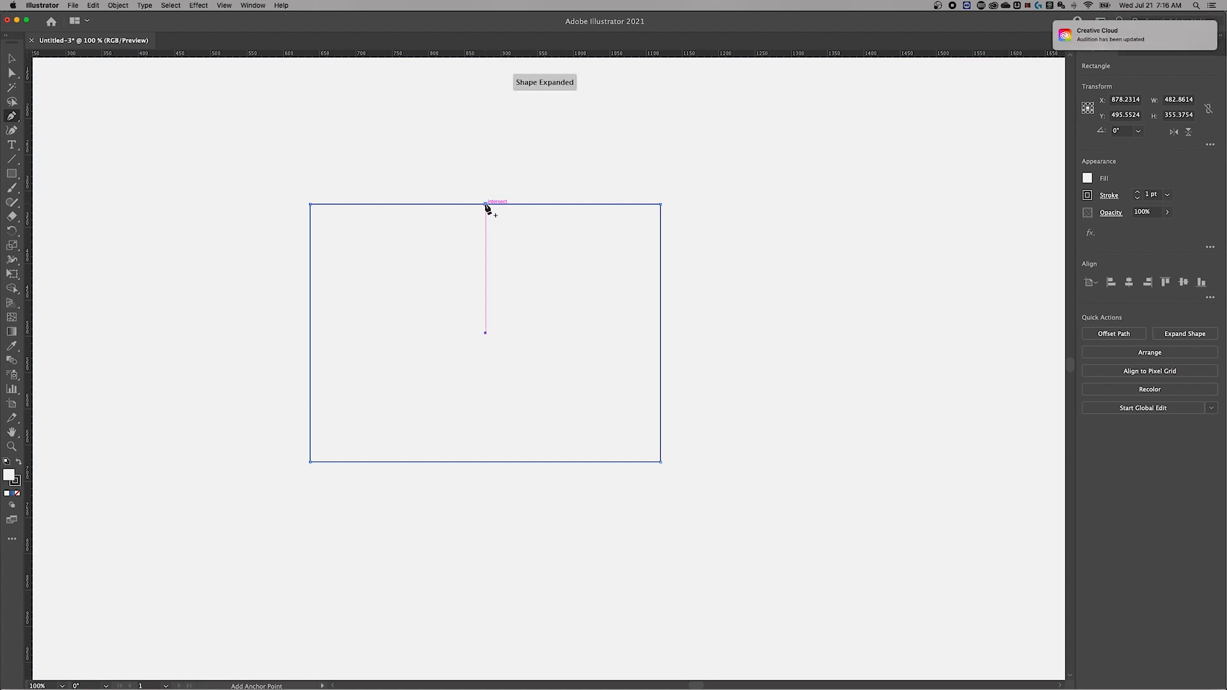
click(485, 205)
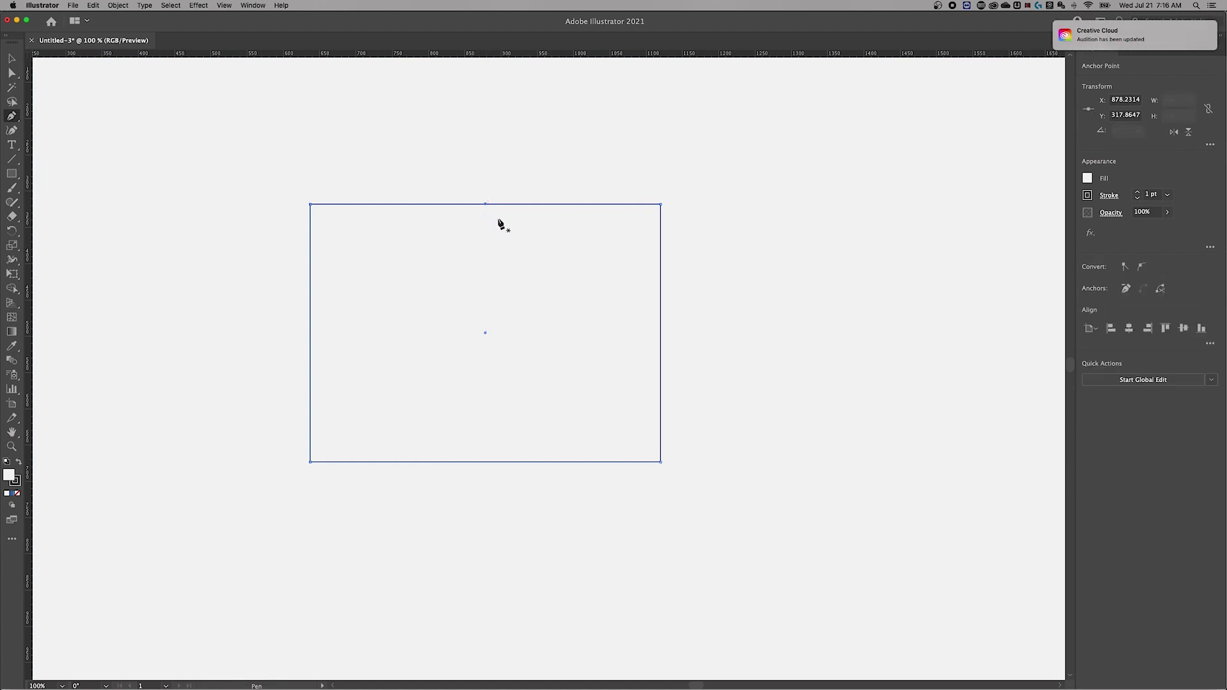
mouse_move(660, 338)
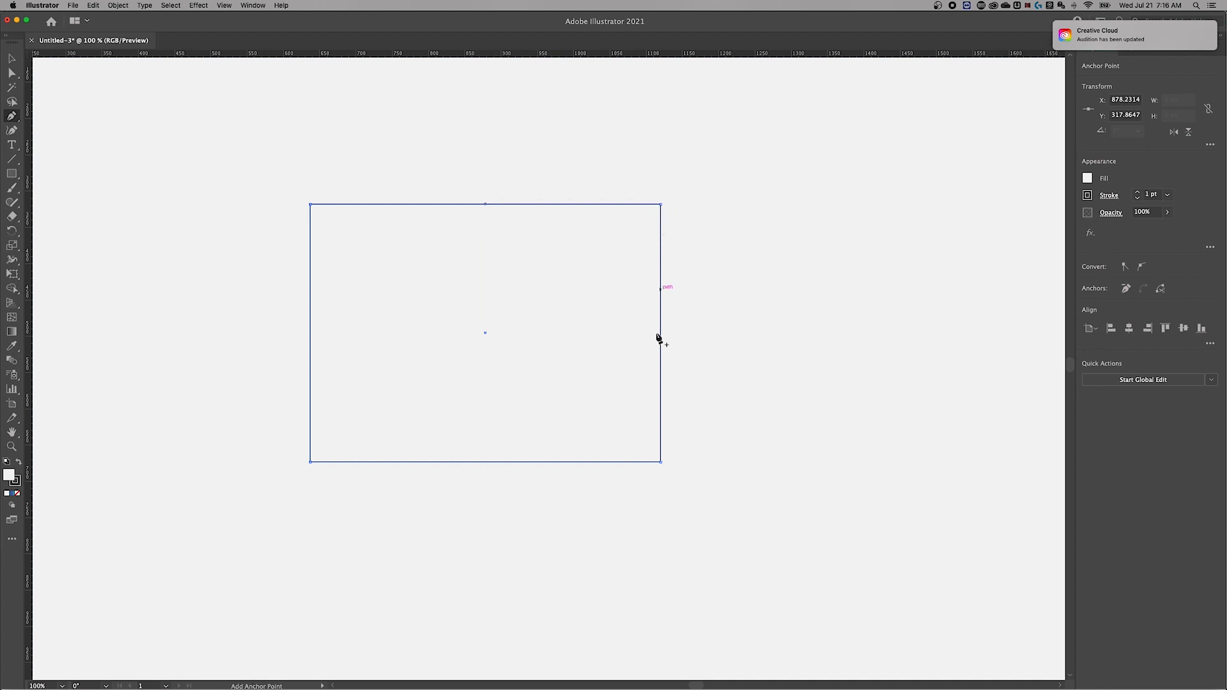
mouse_move(11, 74)
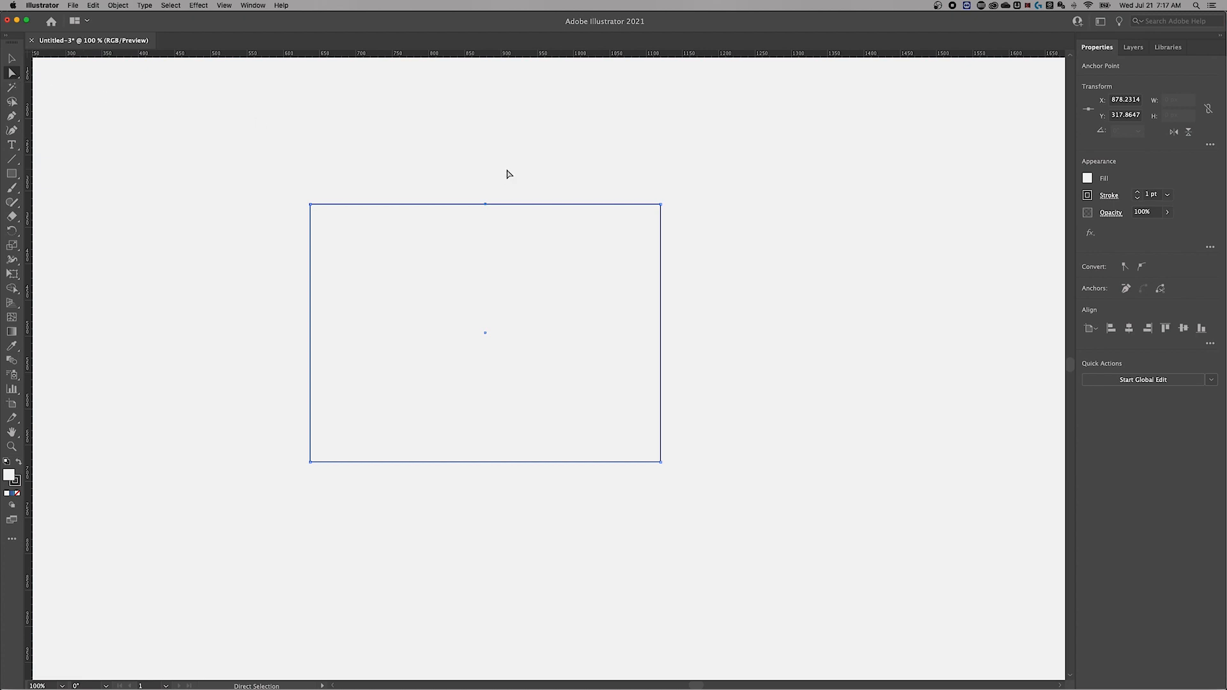
mouse_move(474, 217)
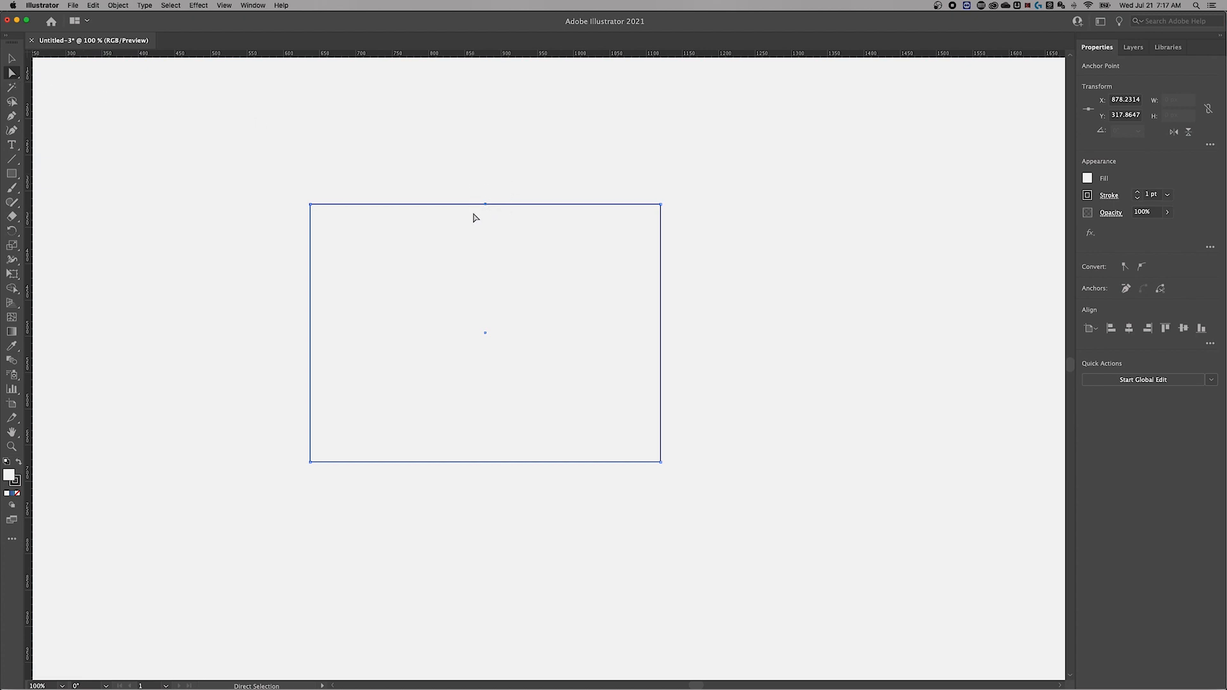
- Drag the top-middle anchor upward in stages to form a pointed roof peak
drag(485, 212, 485, 186)
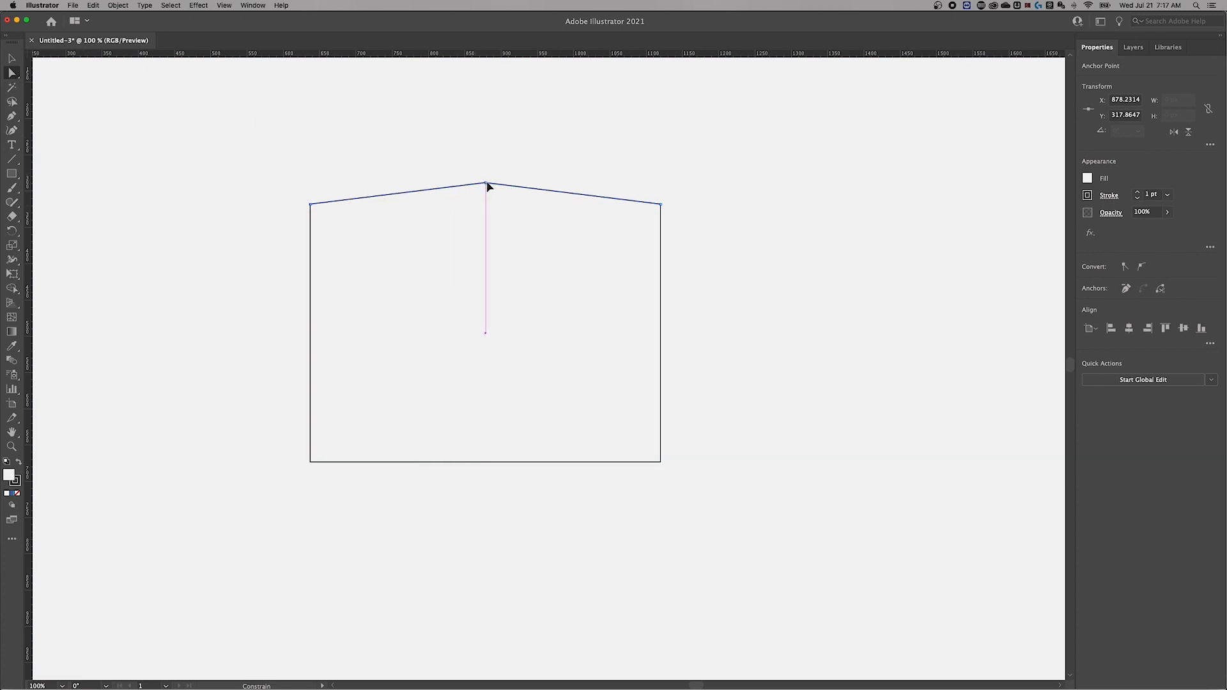
drag(485, 186, 471, 180)
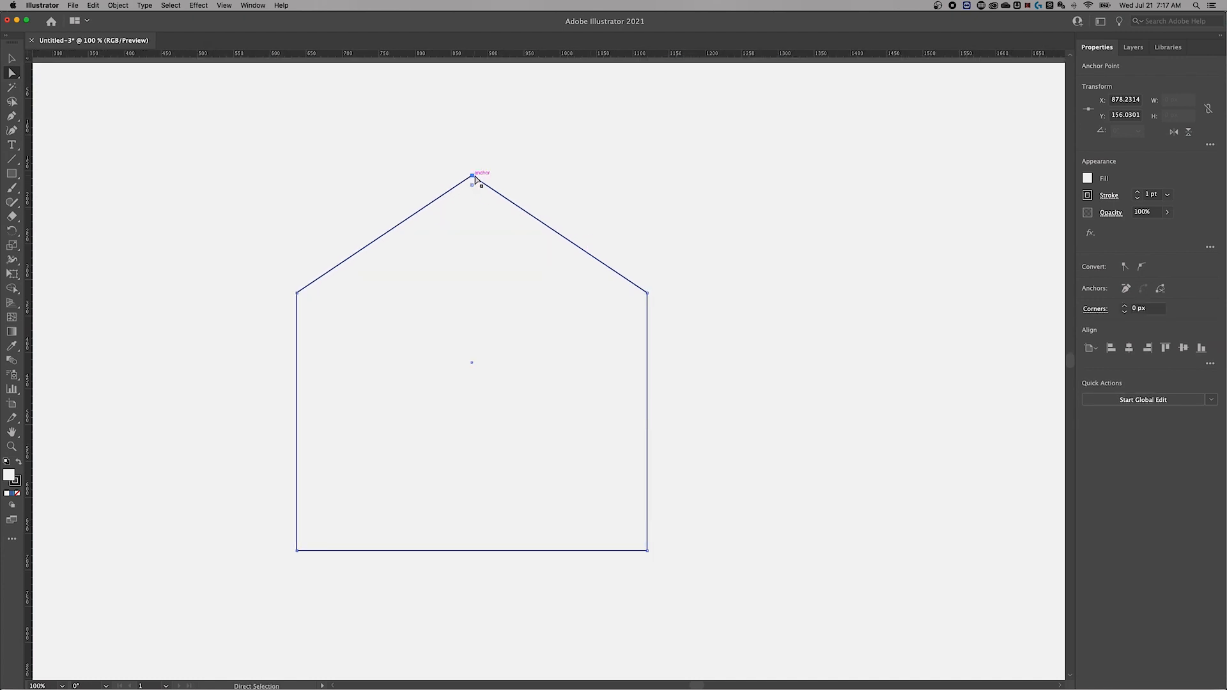
drag(472, 175, 472, 161)
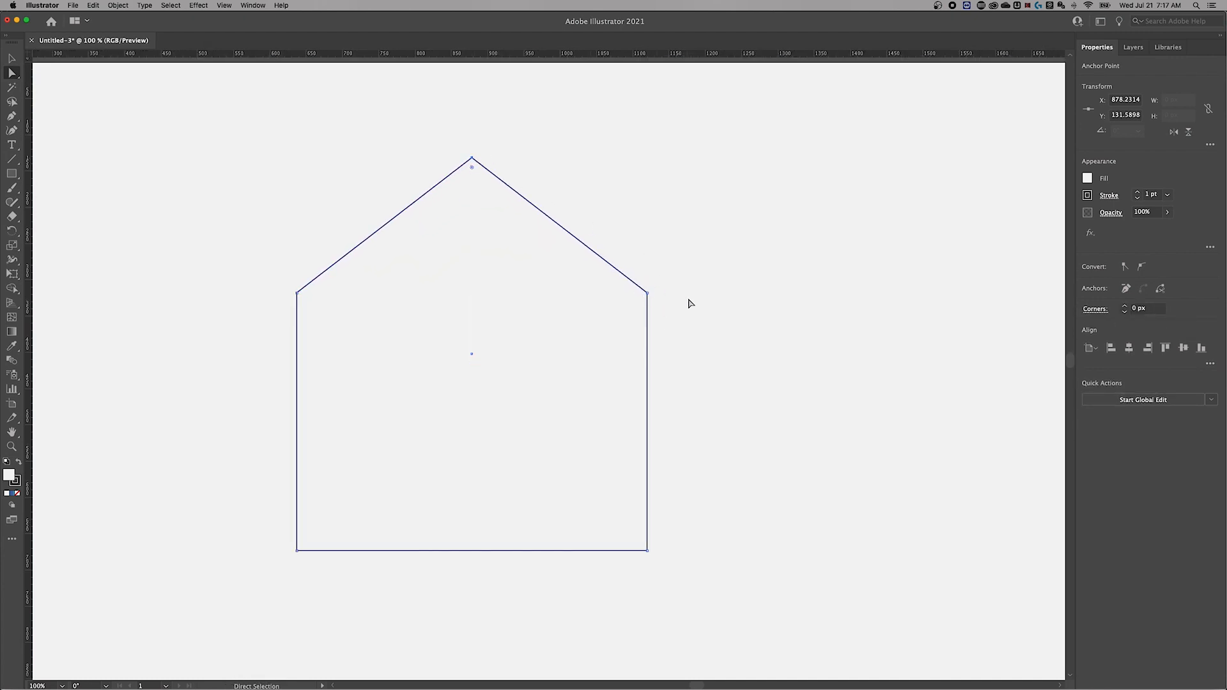
mouse_move(583, 289)
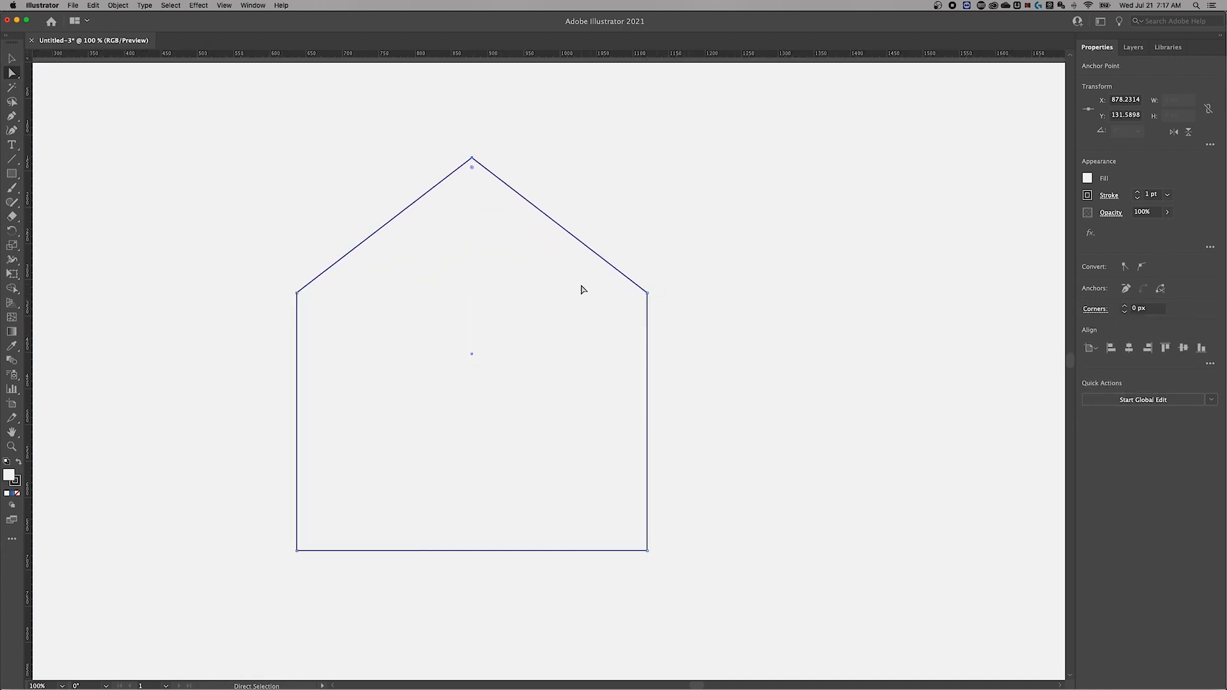
click(12, 117)
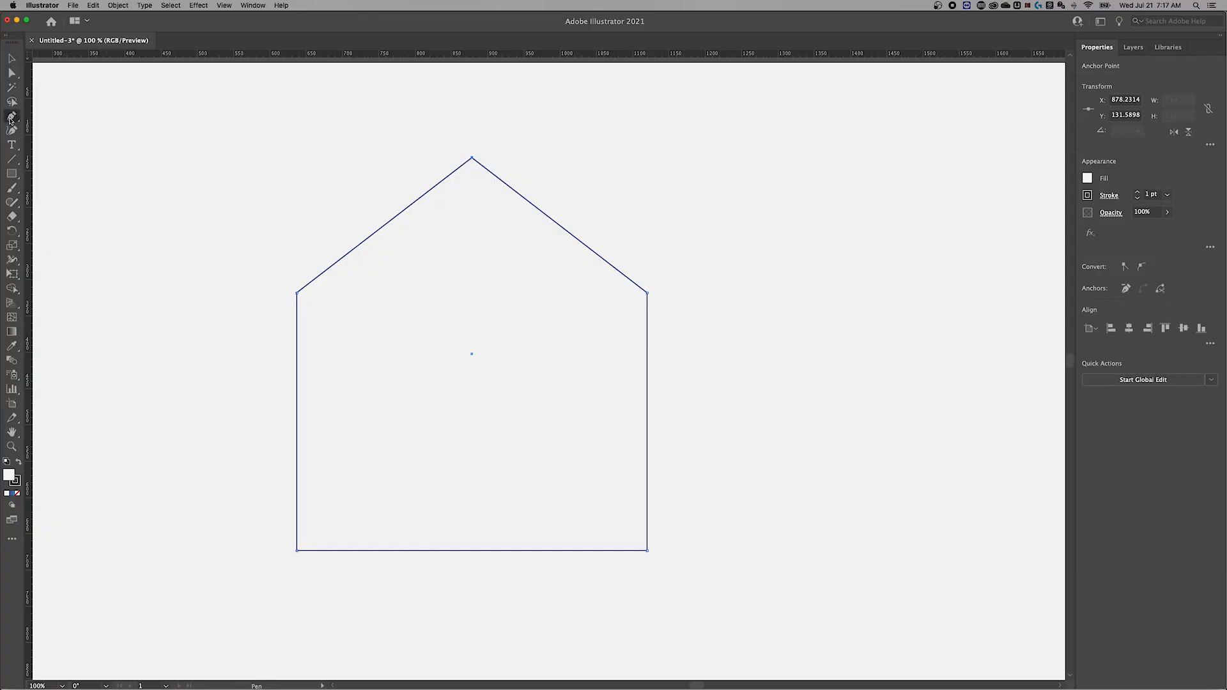
mouse_move(226, 226)
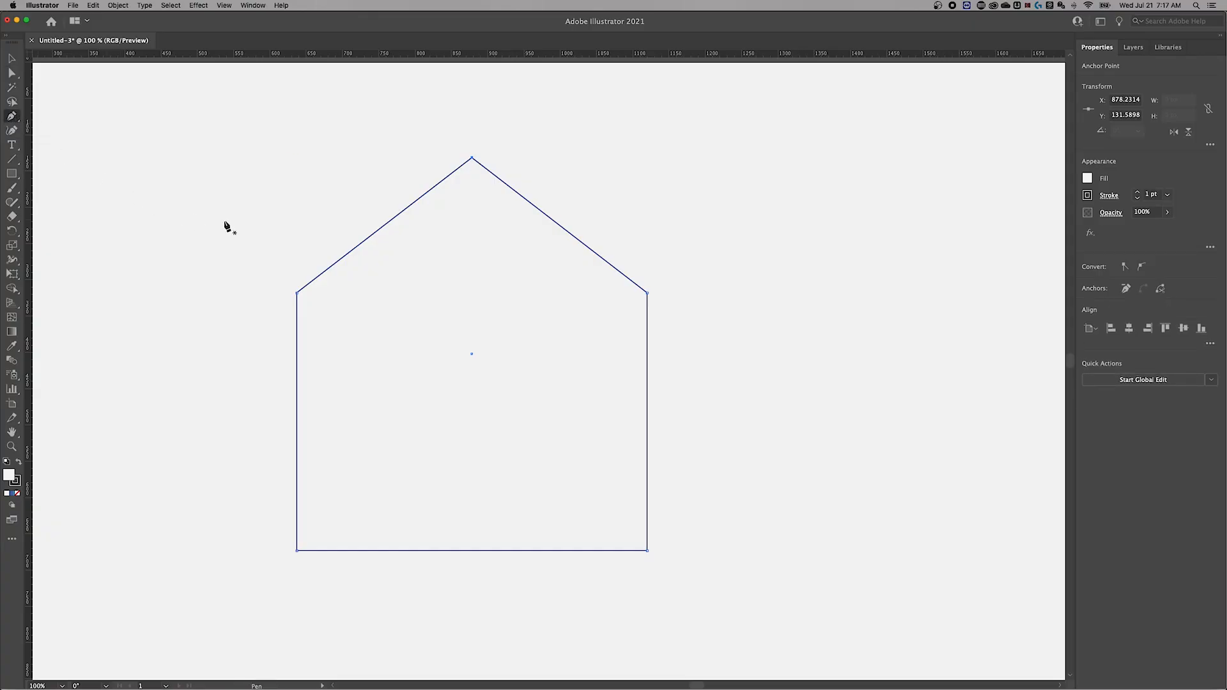
mouse_move(472, 161)
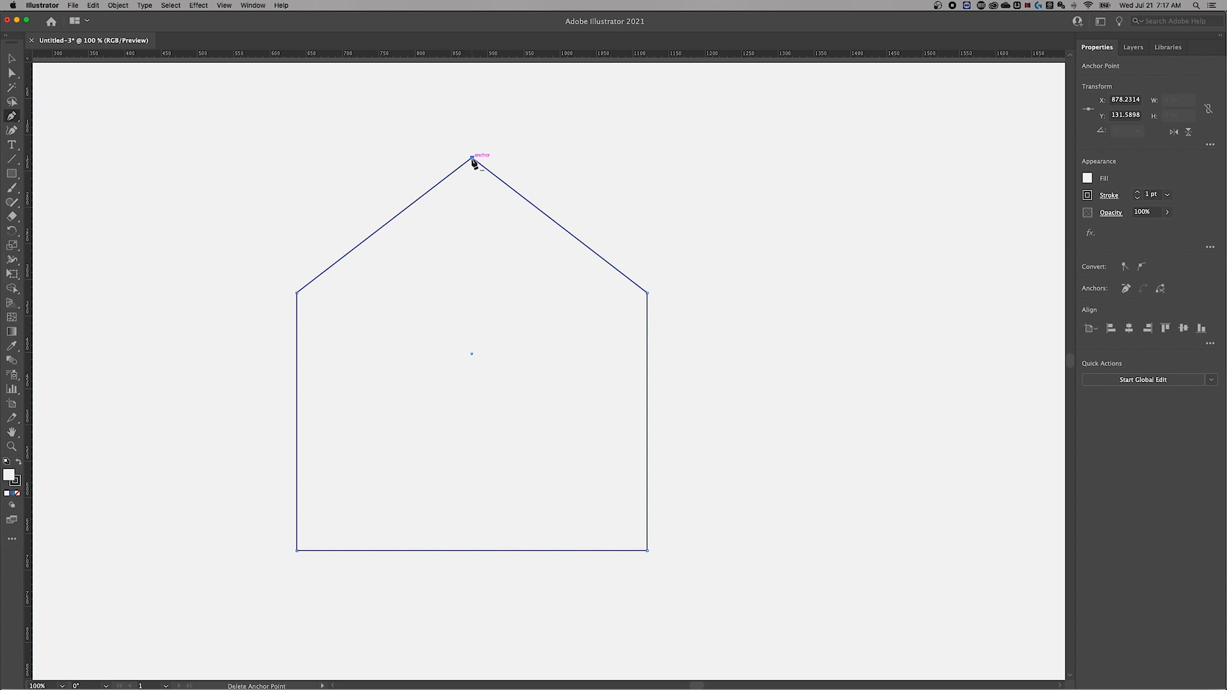
click(475, 159)
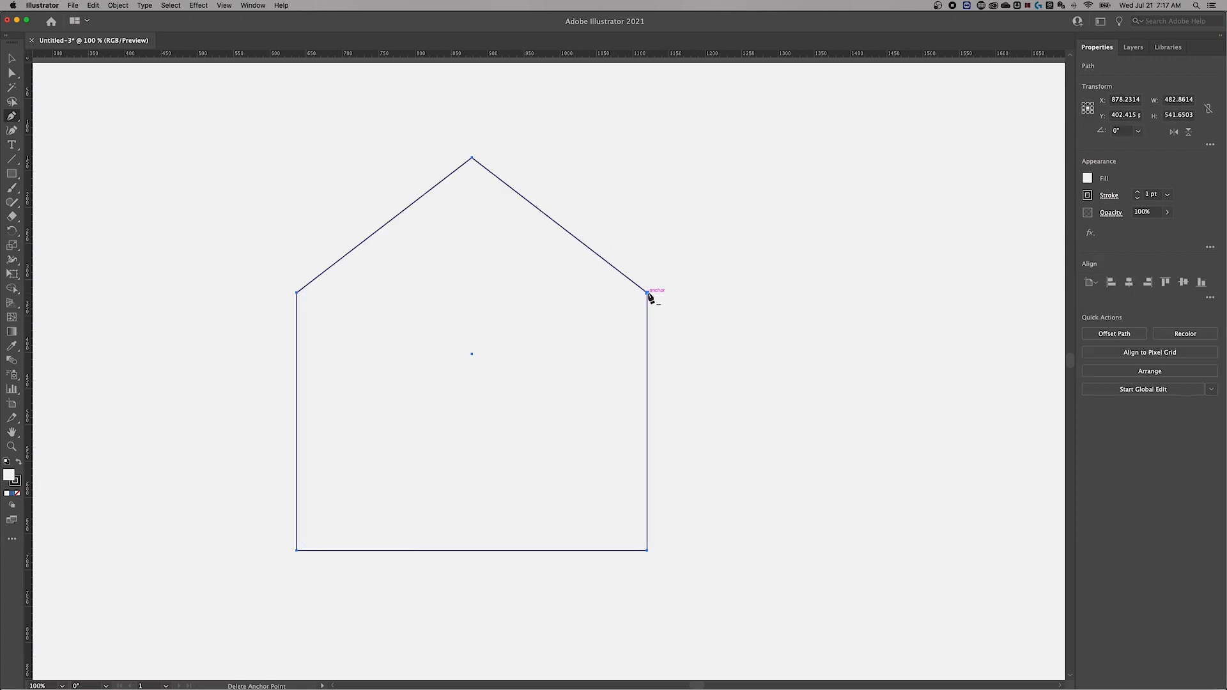
click(648, 291)
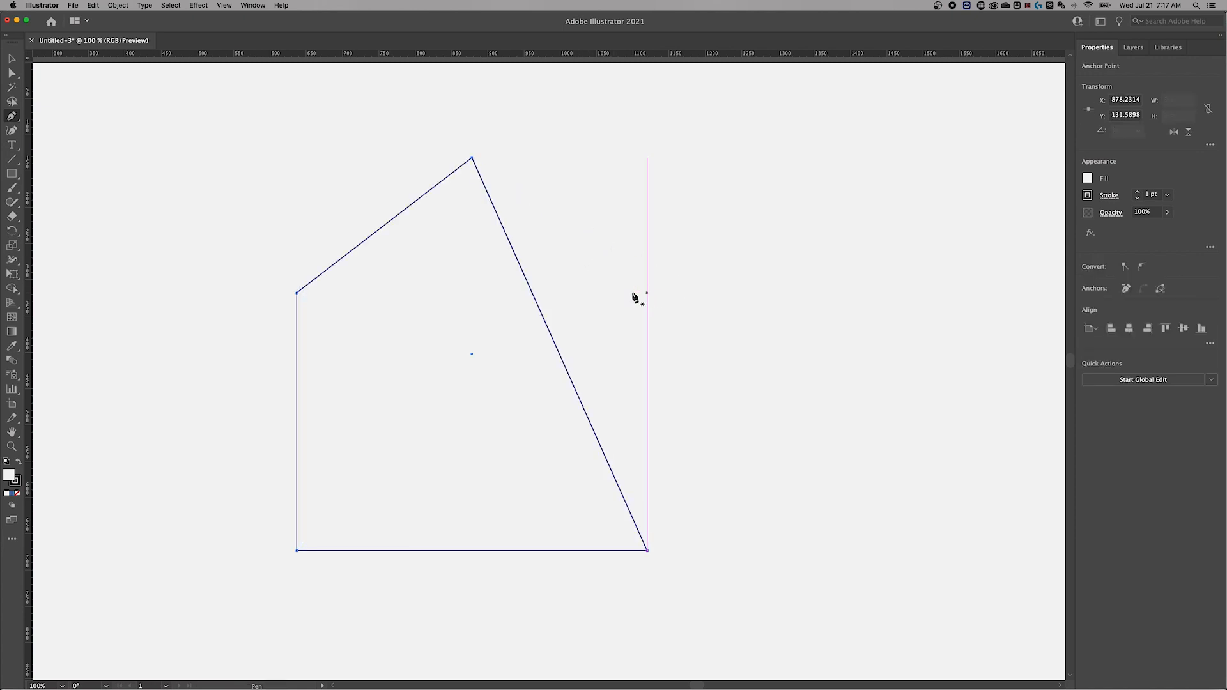
mouse_move(475, 161)
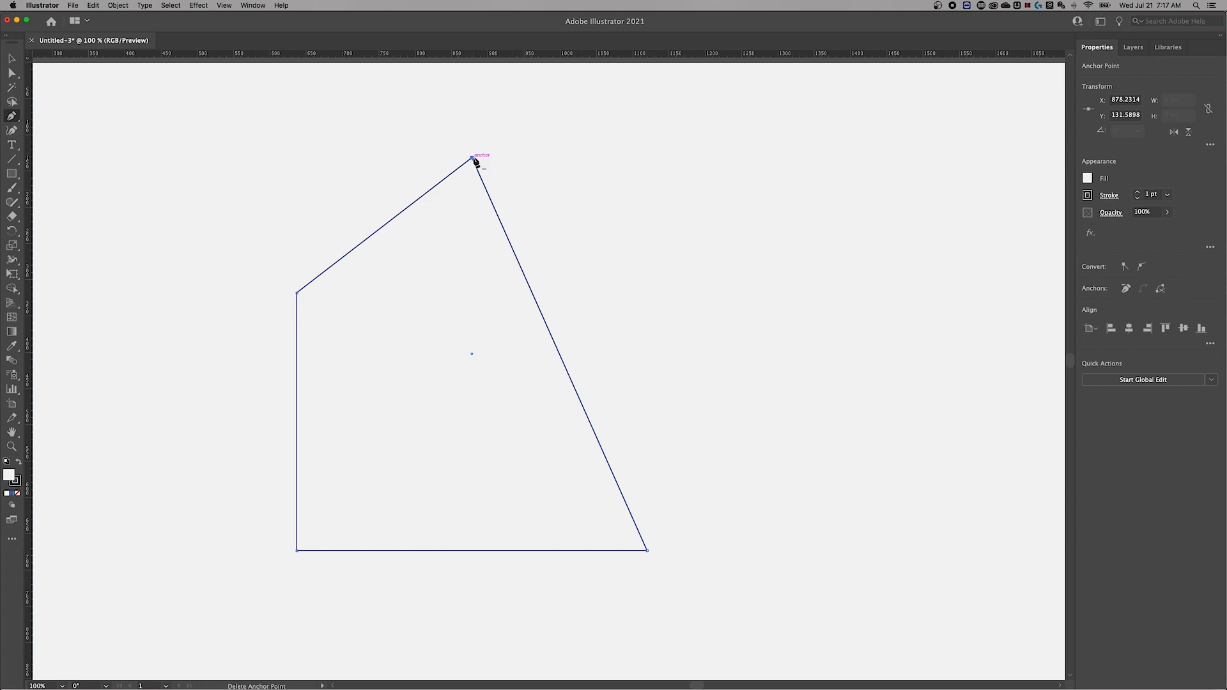
mouse_move(650, 548)
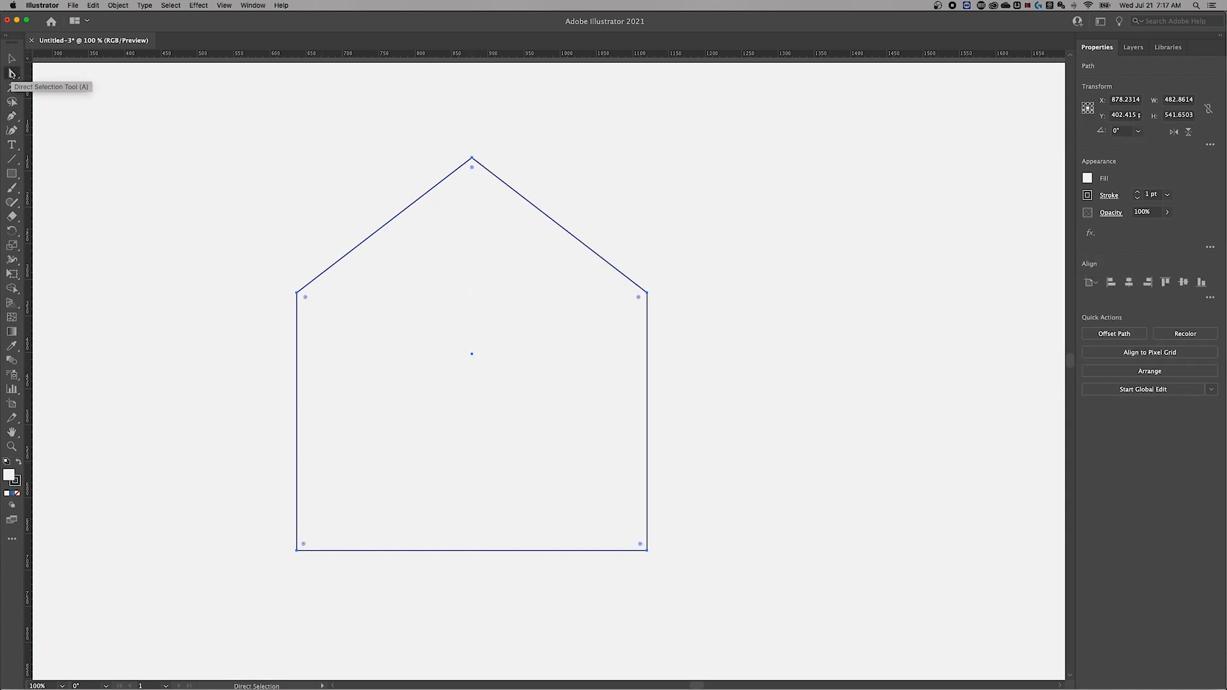
mouse_move(356, 167)
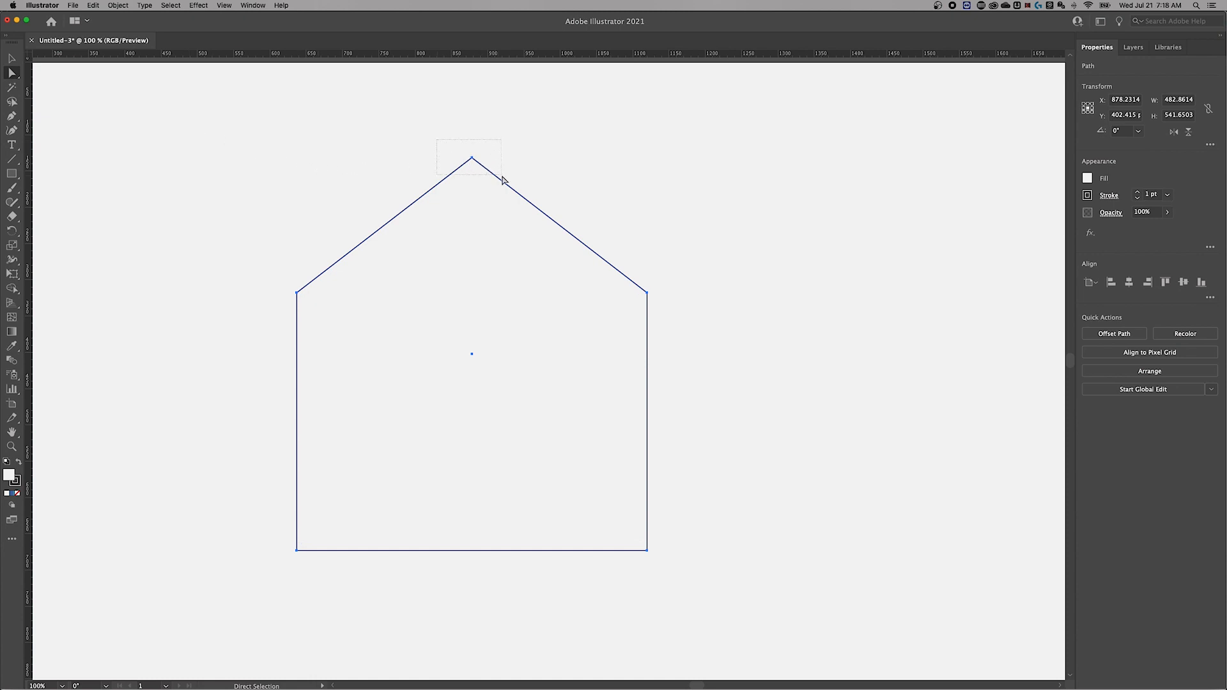
- Select the roof peak anchor and delete it with its two sloped edges
click(471, 162)
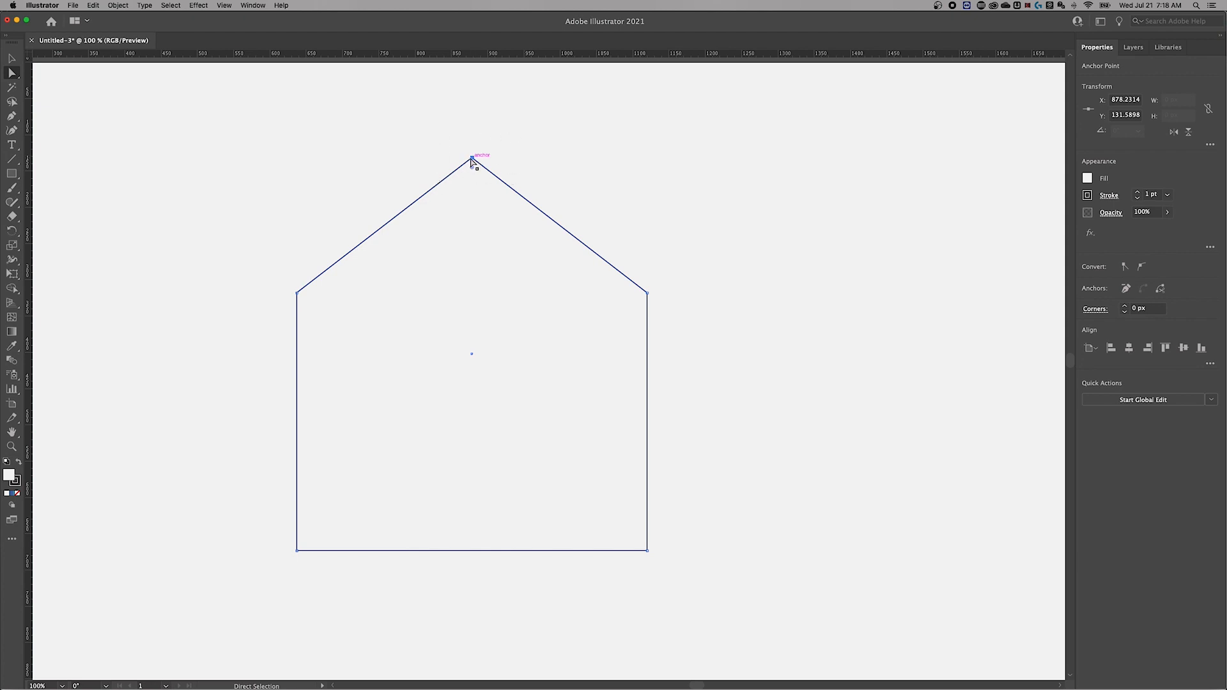
mouse_move(489, 160)
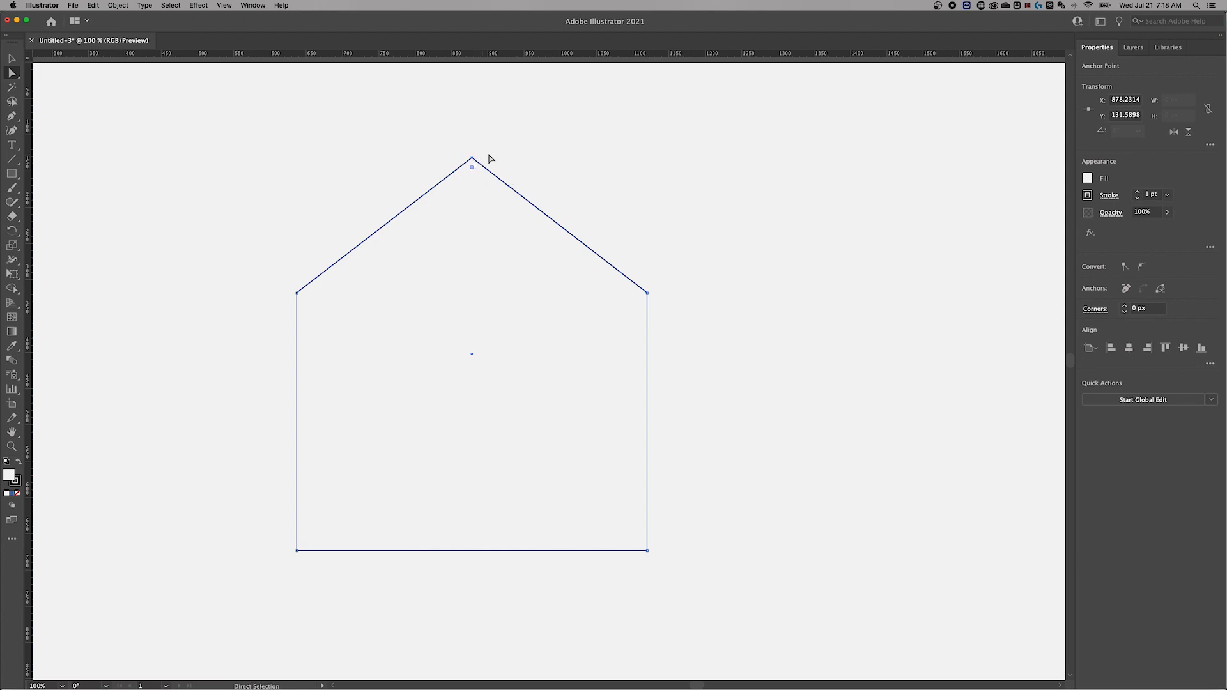
mouse_move(477, 165)
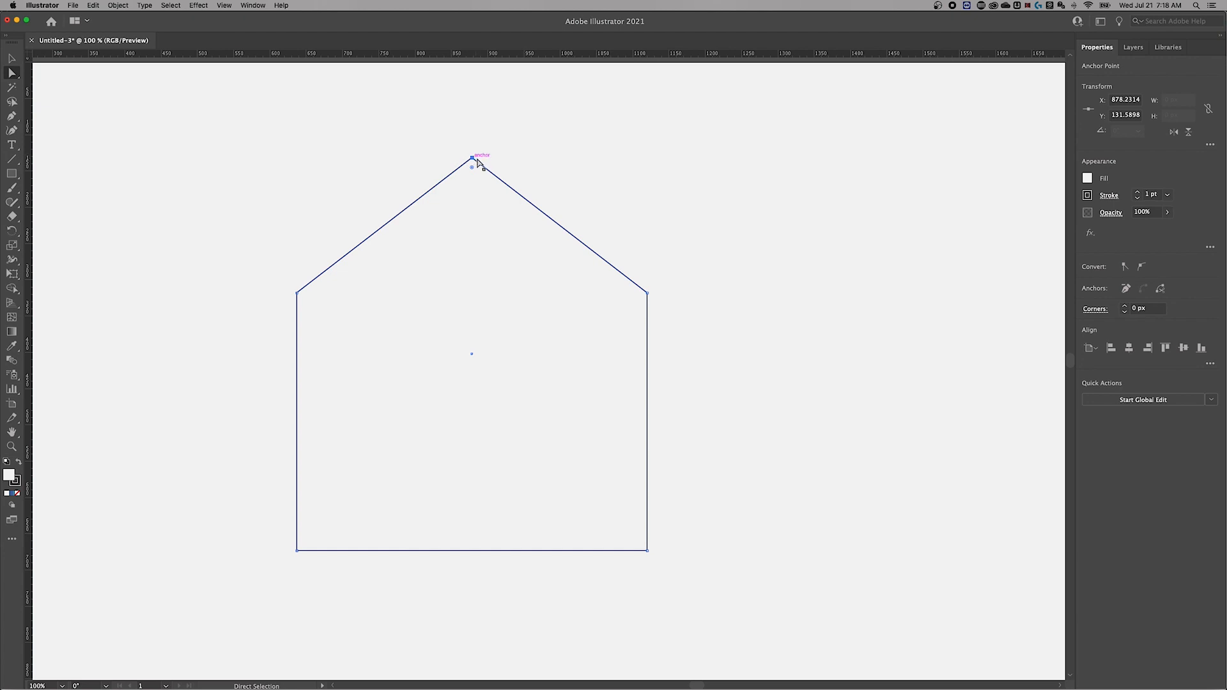
key(Delete)
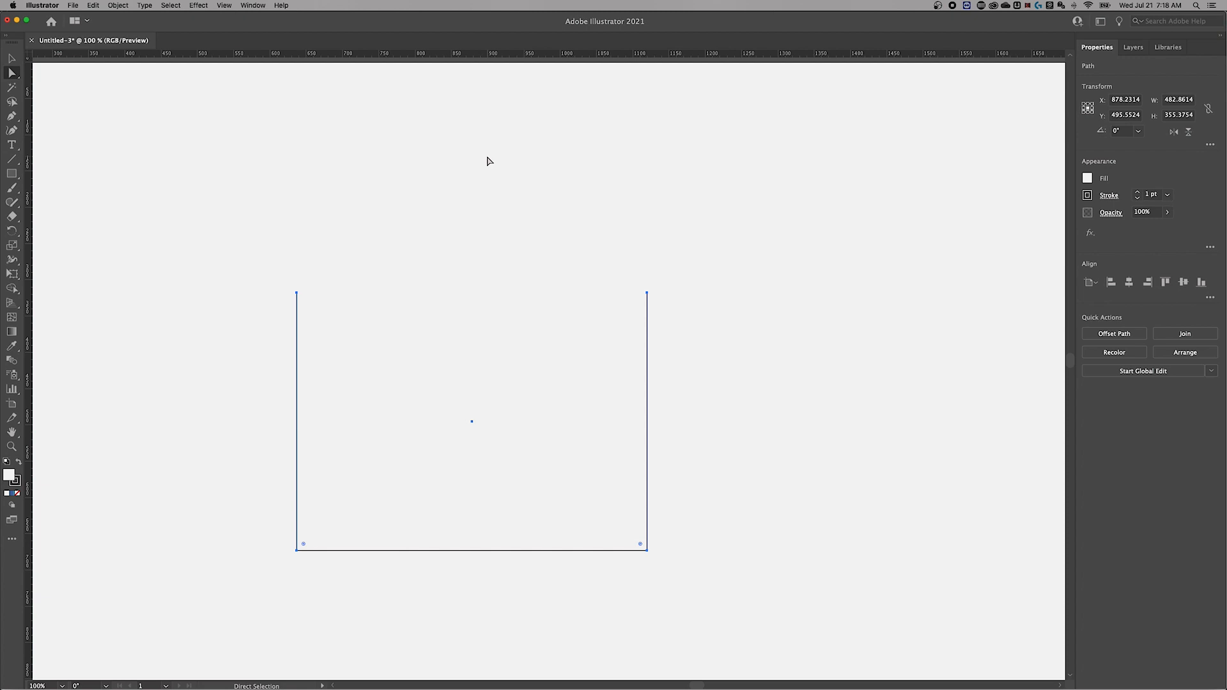
mouse_move(24, 146)
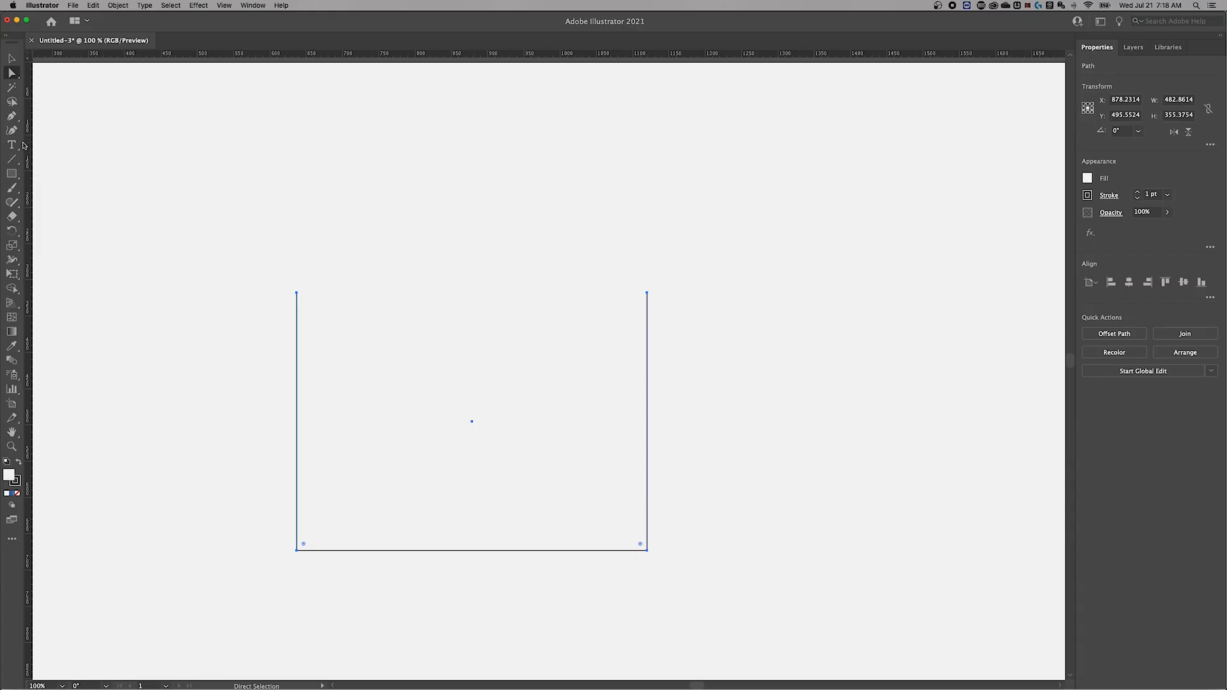
- Reconnect the open path's top endpoints with the Pen tool and add top-edge anchors
click(11, 116)
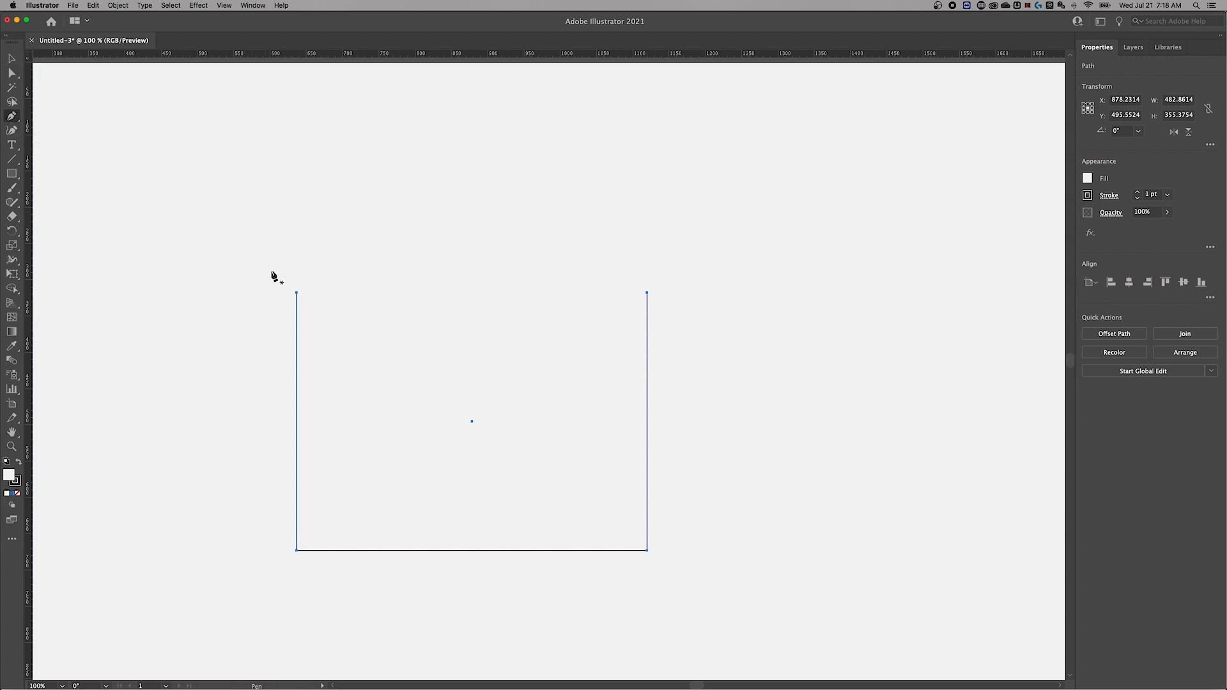
mouse_move(297, 295)
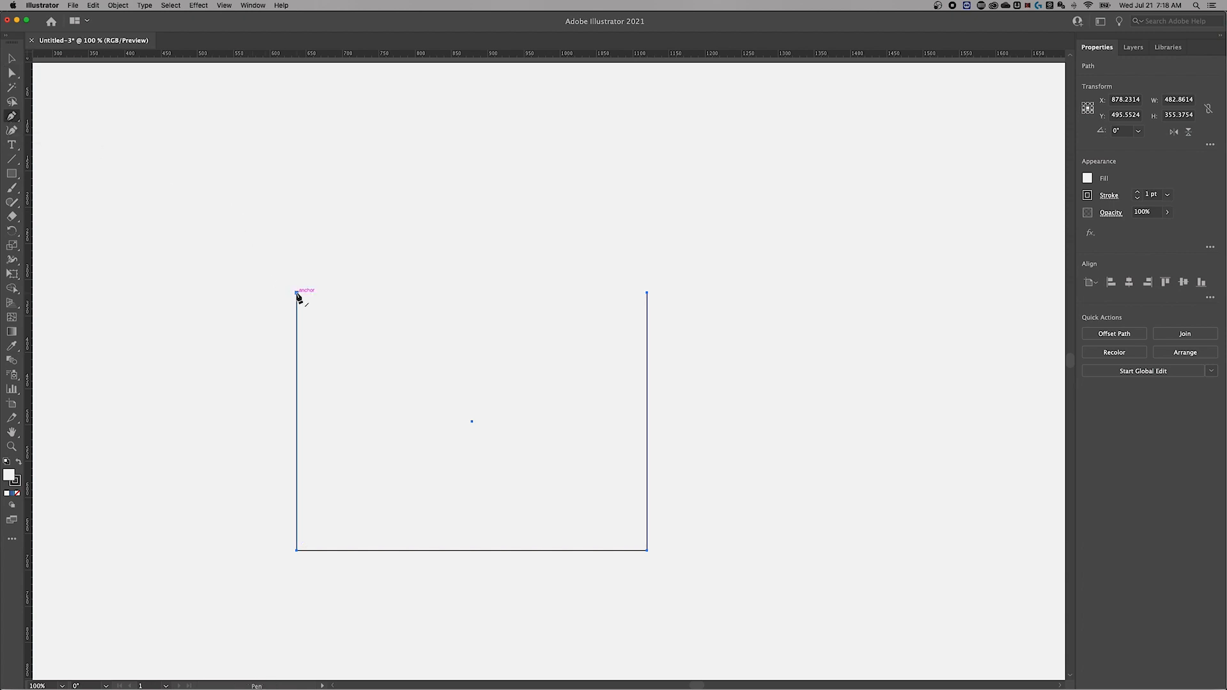
click(297, 295)
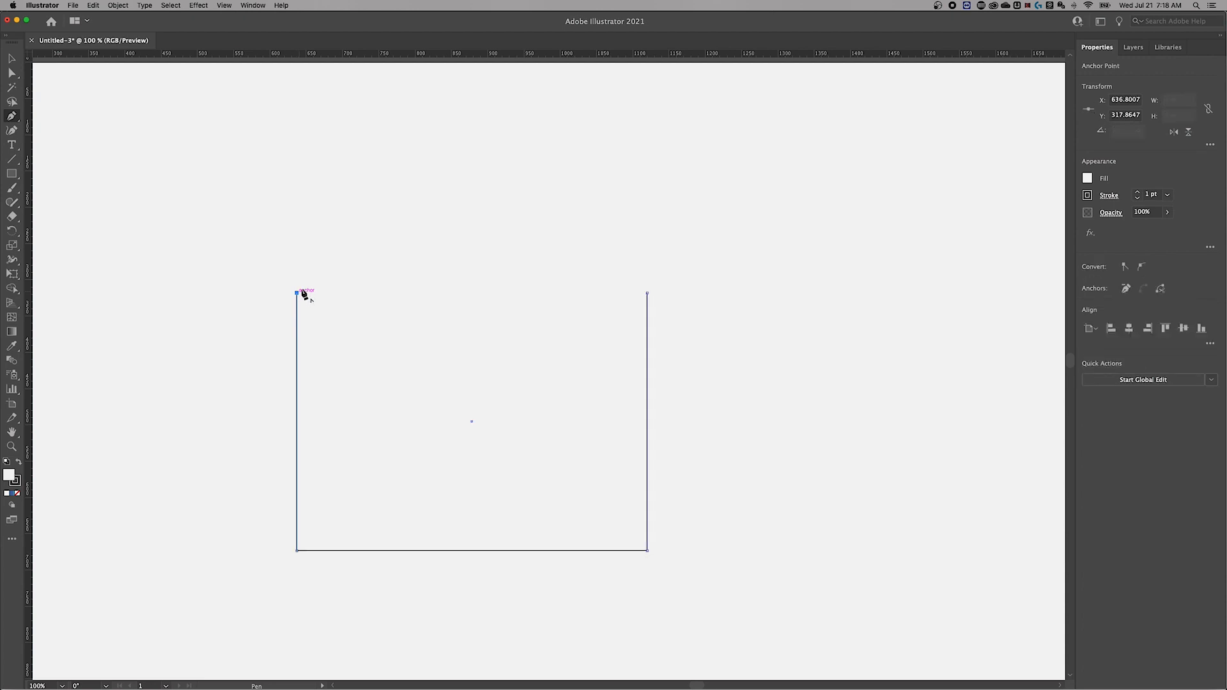
click(104, 213)
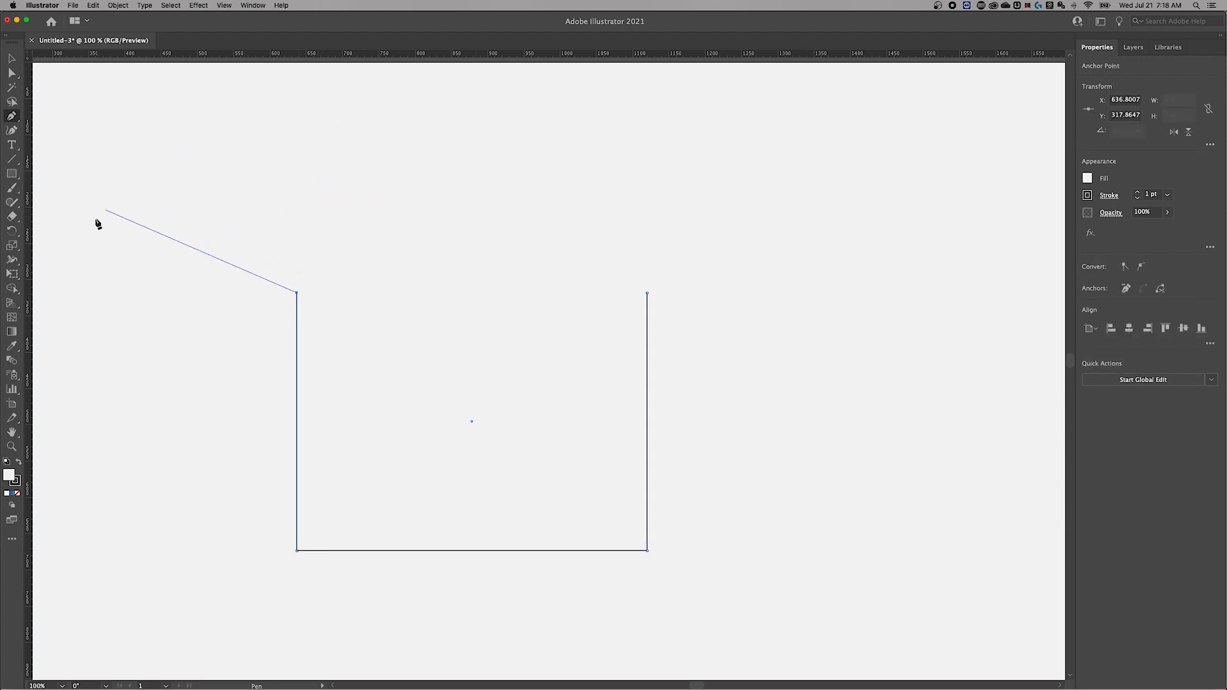
click(520, 172)
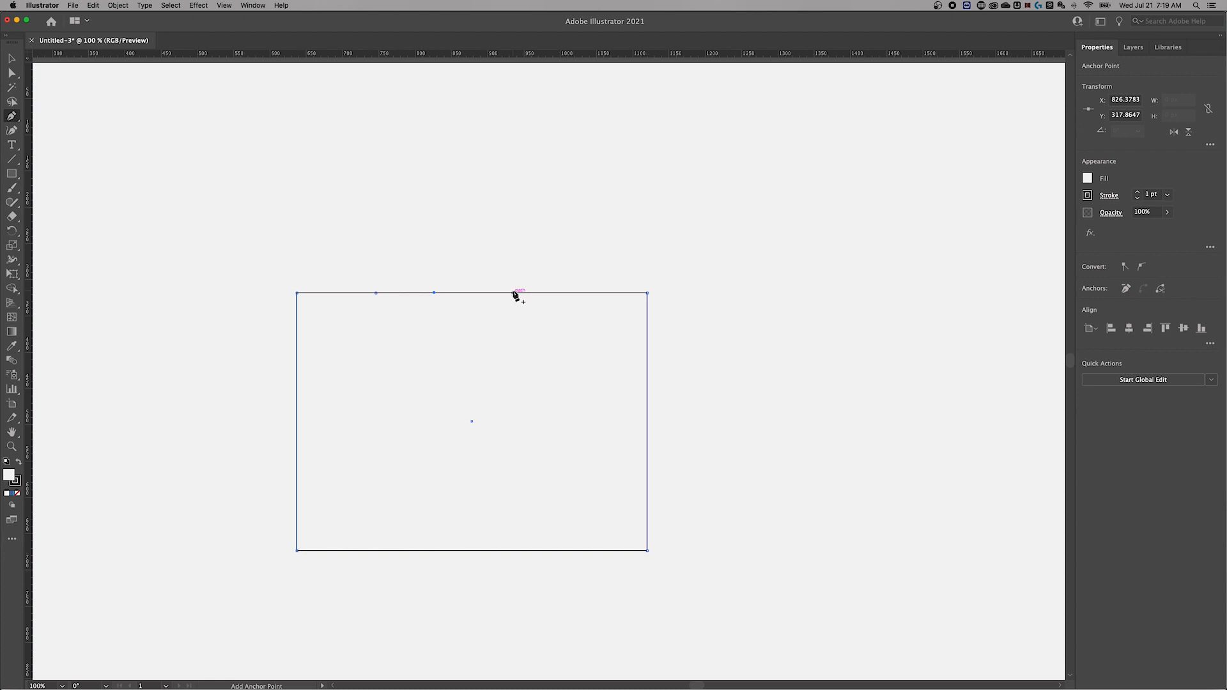
mouse_move(435, 296)
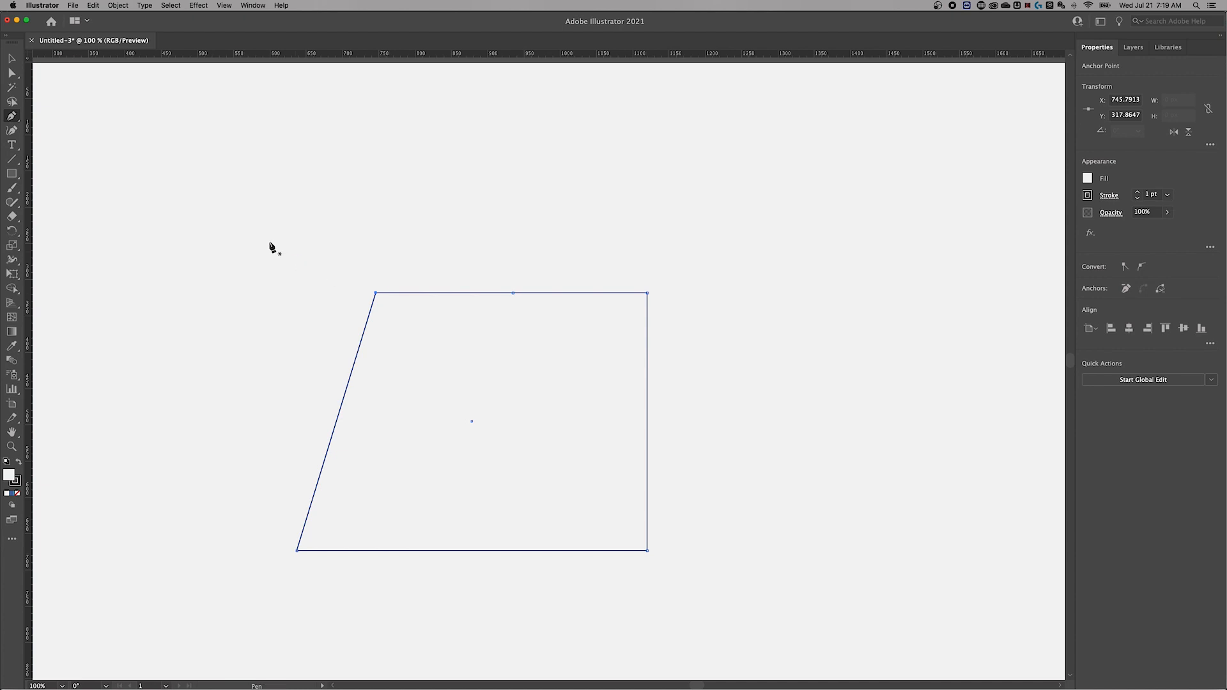
- Drag the top-left anchor with Direct Selection, then select the whole path
click(11, 72)
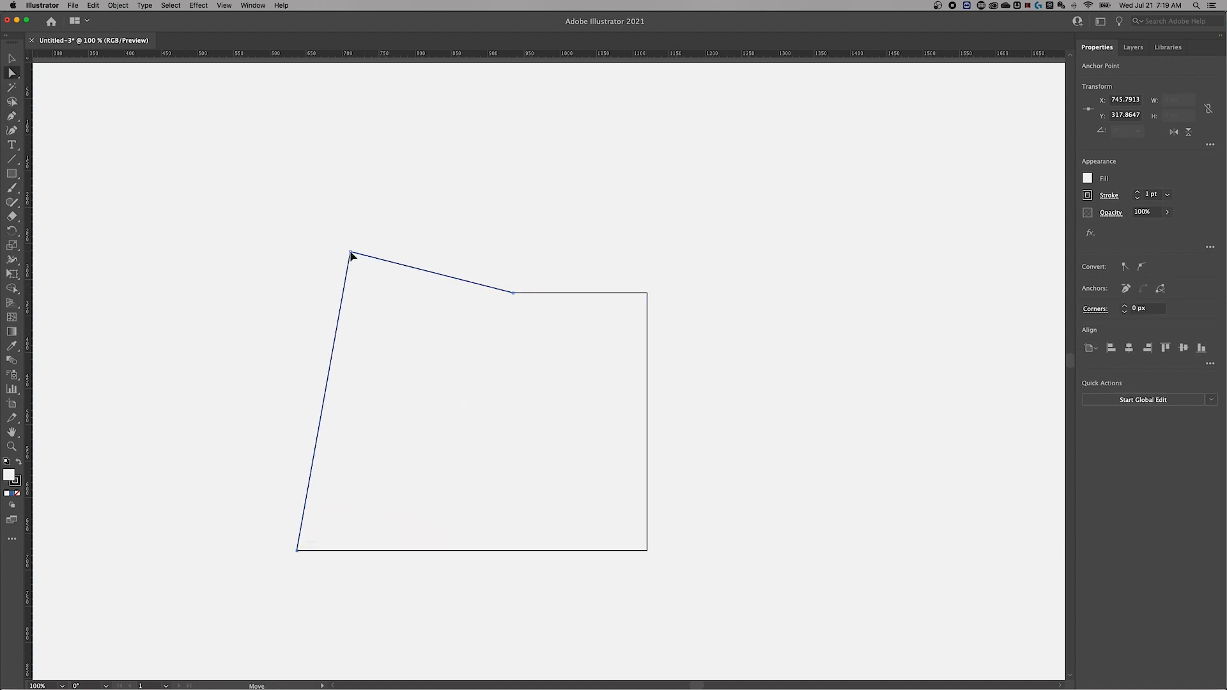
drag(352, 254, 381, 293)
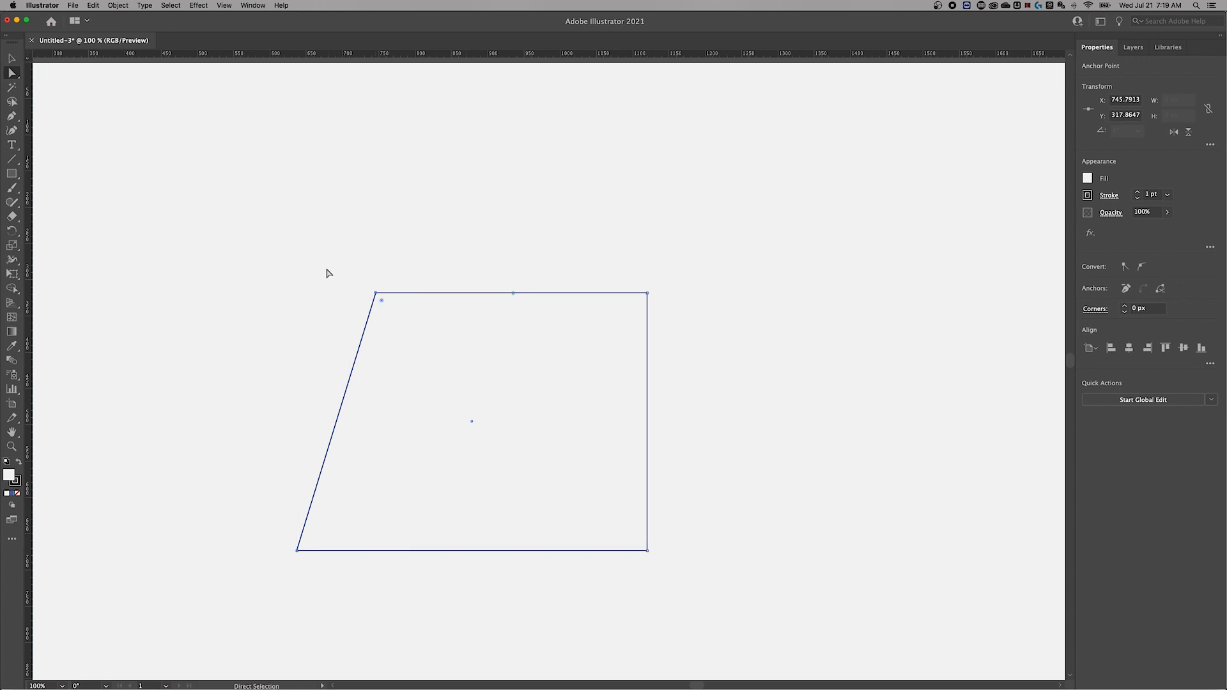
click(642, 297)
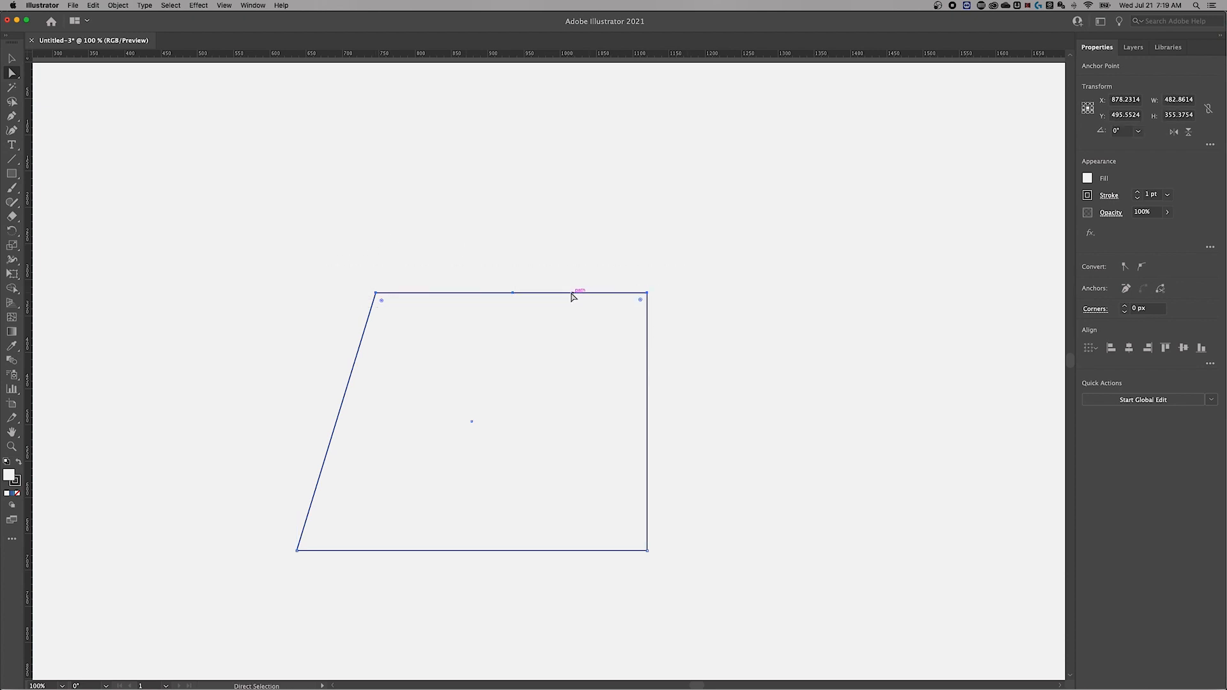